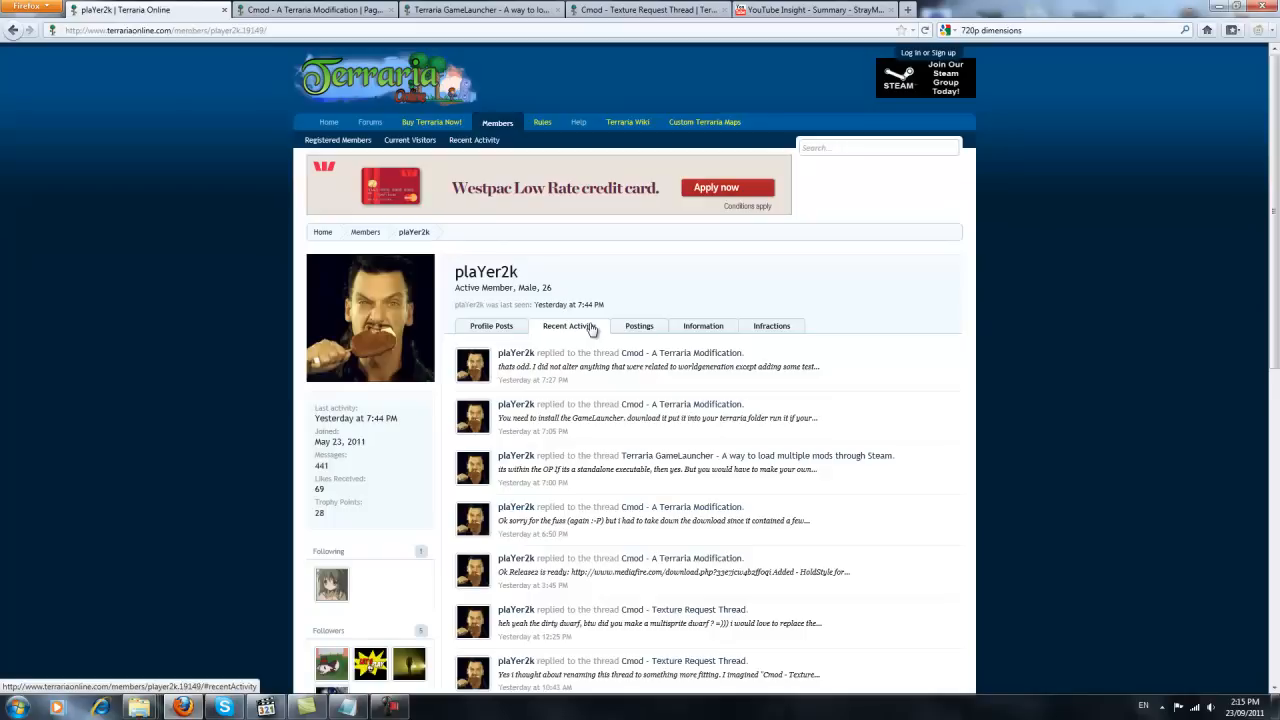
mouse_move(598, 332)
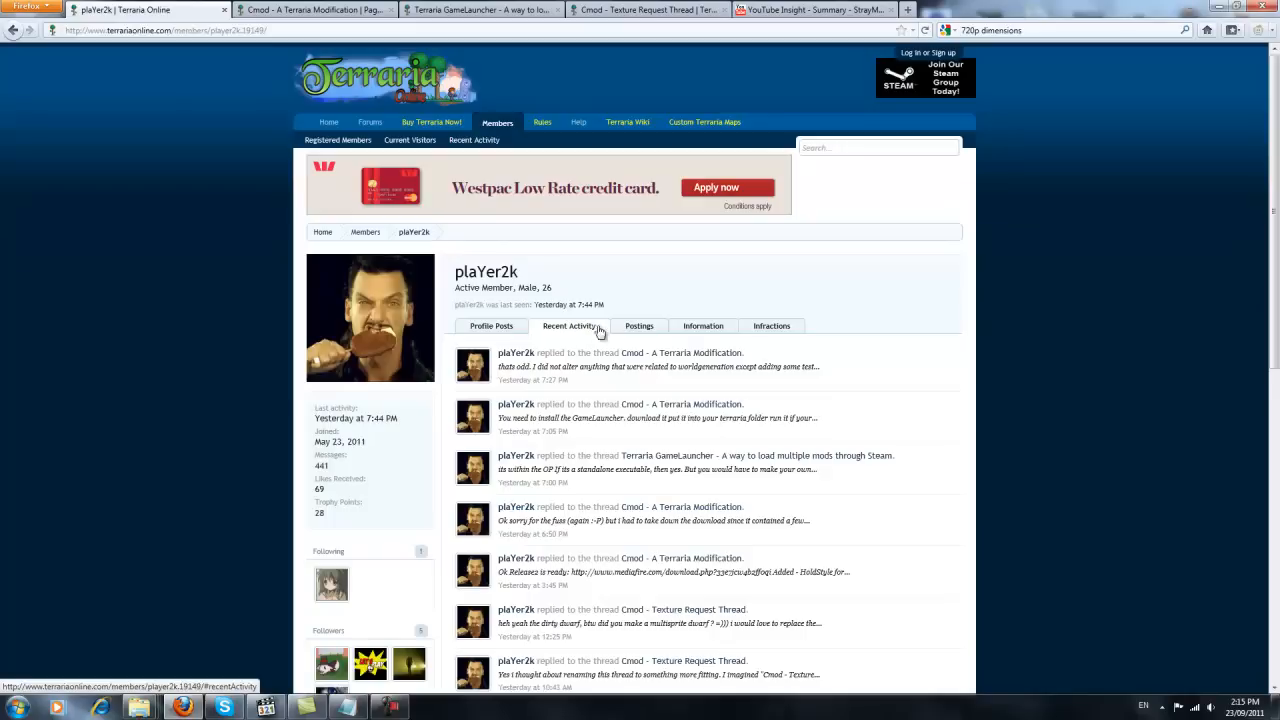
mouse_move(140, 707)
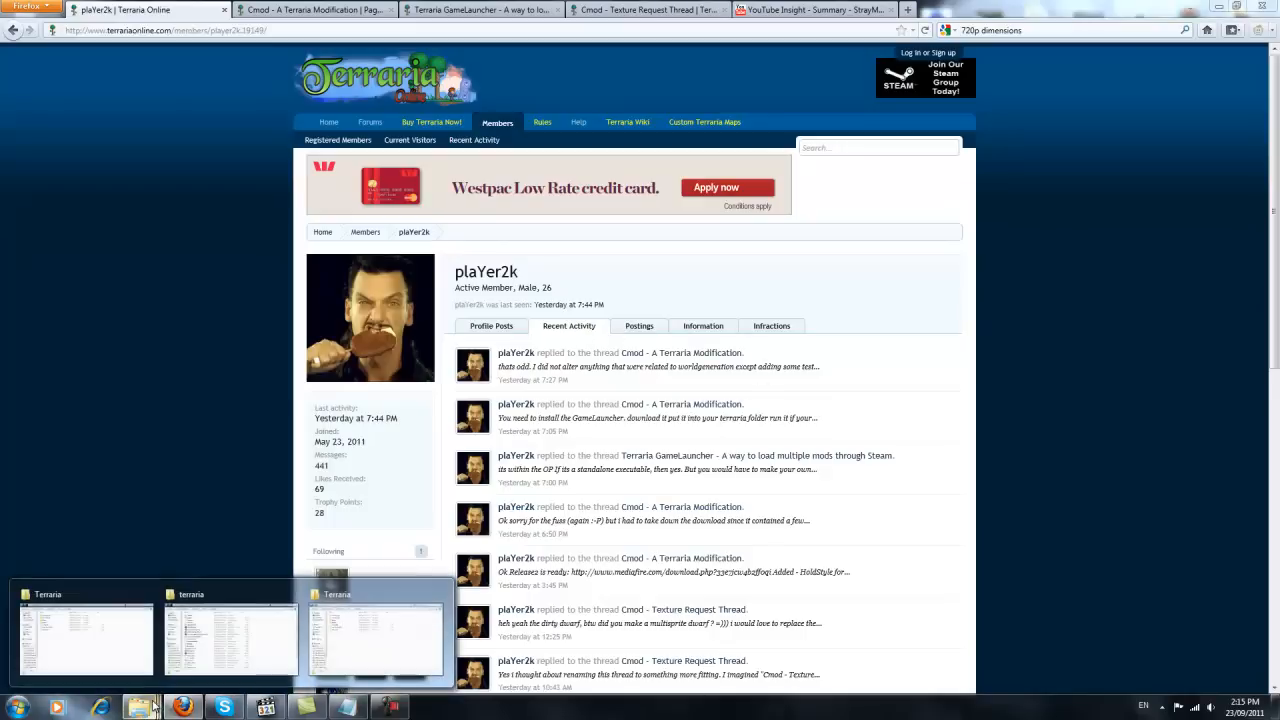
Create a New folder beside the Terraria saves and copy the Players, Worlds and save files into it
click(375, 635)
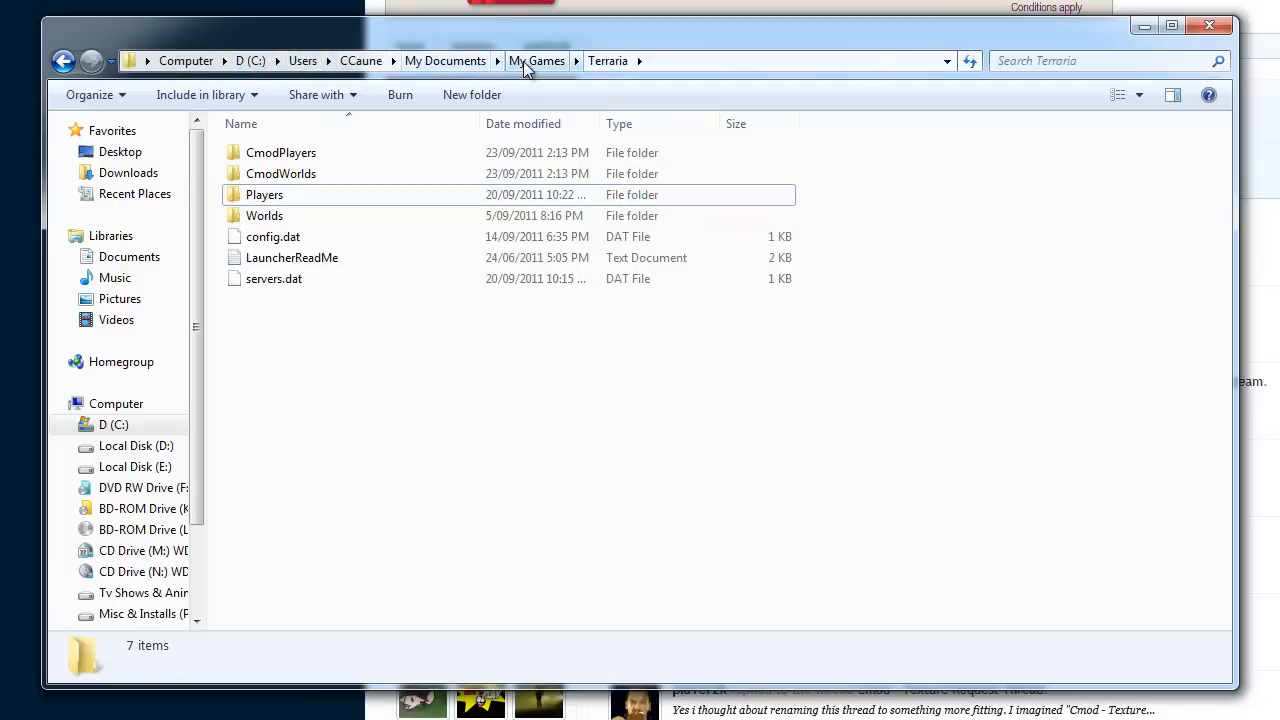
mouse_move(617, 428)
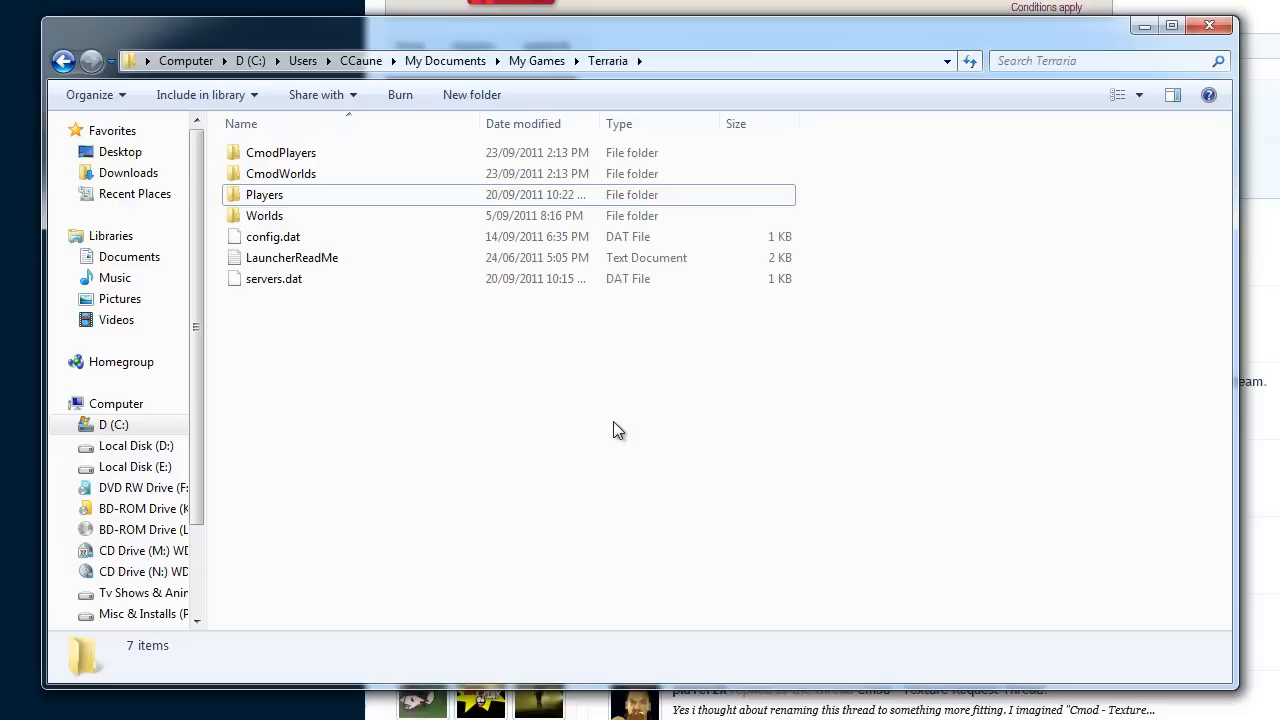
right_click(617, 430)
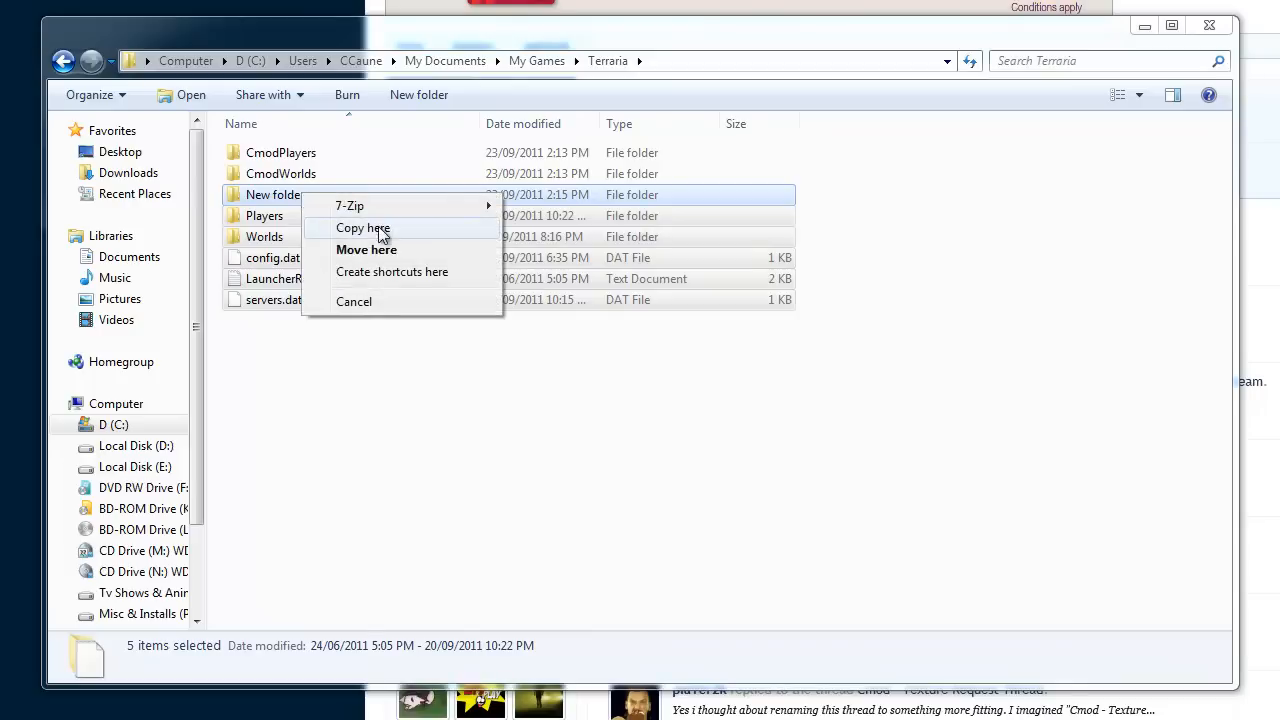
click(363, 228)
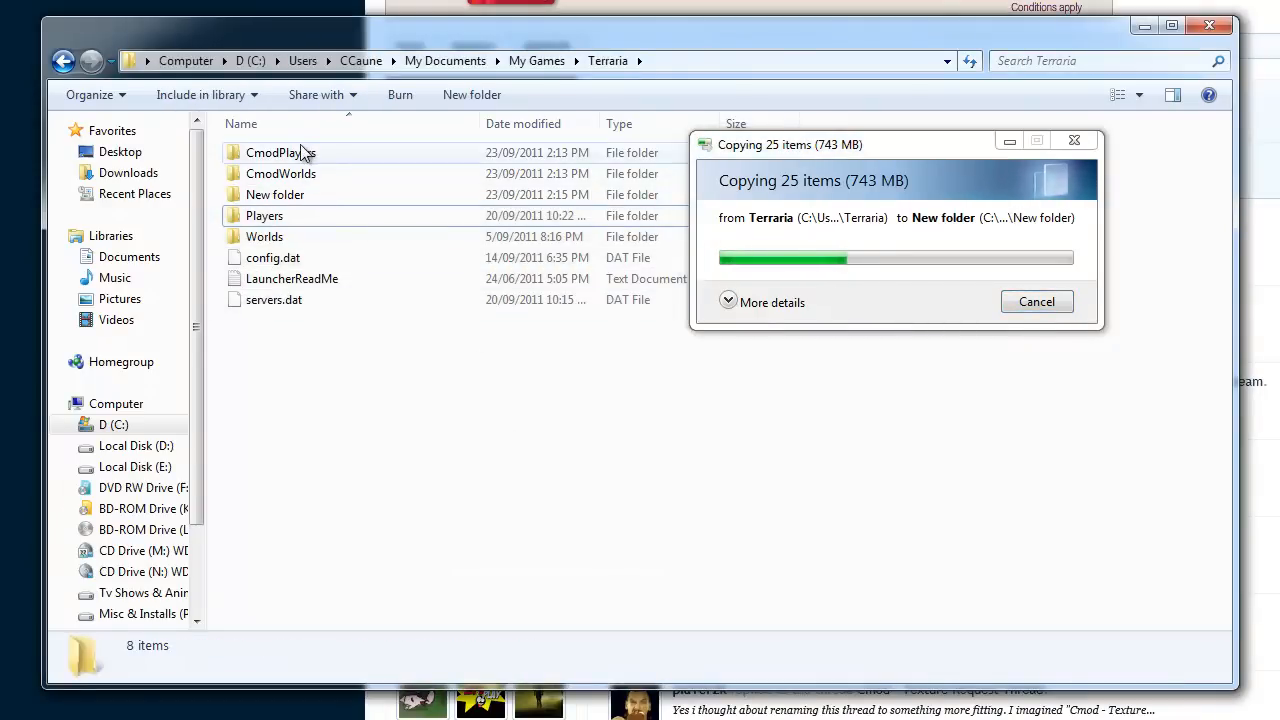
click(280, 173)
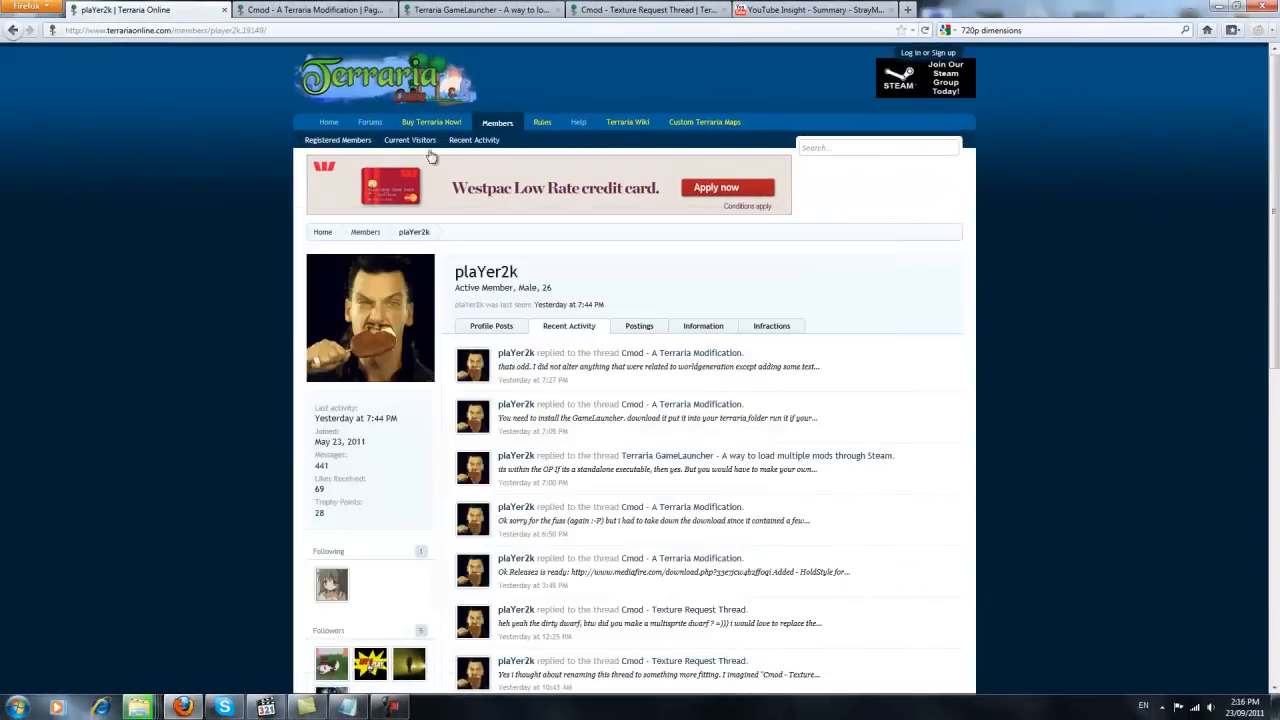
mouse_move(681, 352)
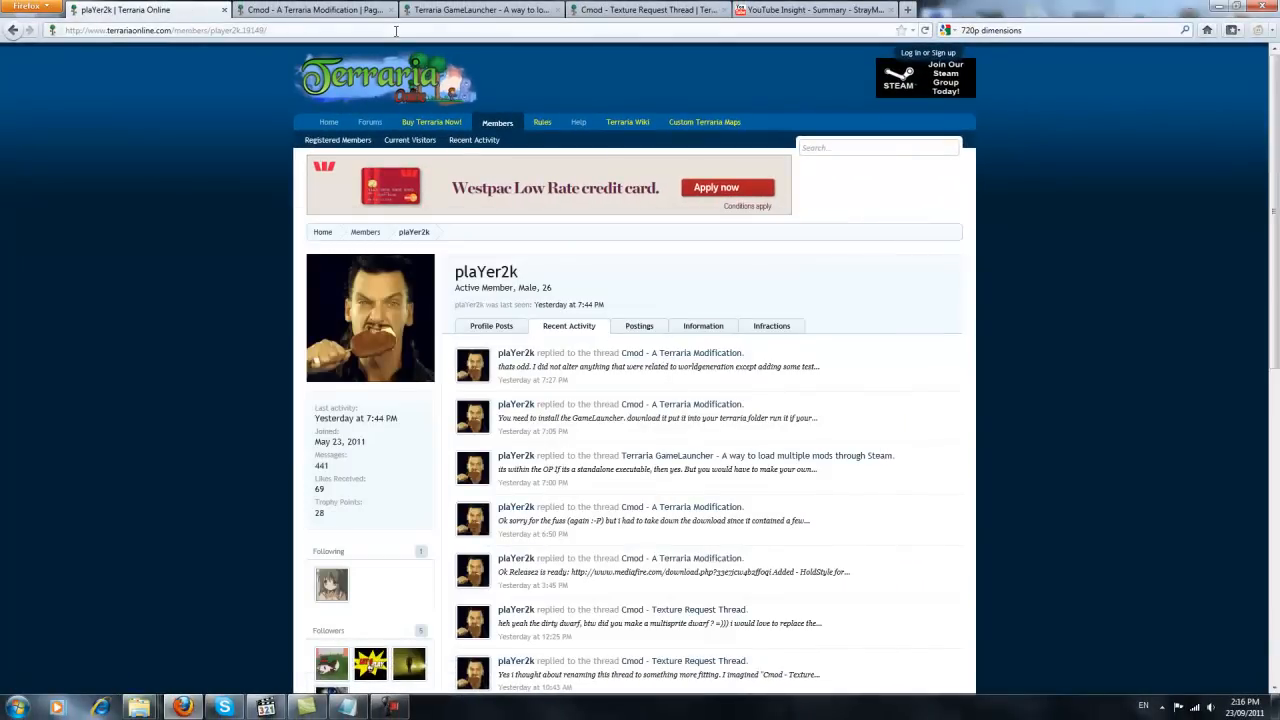
Show the GameLauncher thread and scroll its first post down to the Download links
click(480, 10)
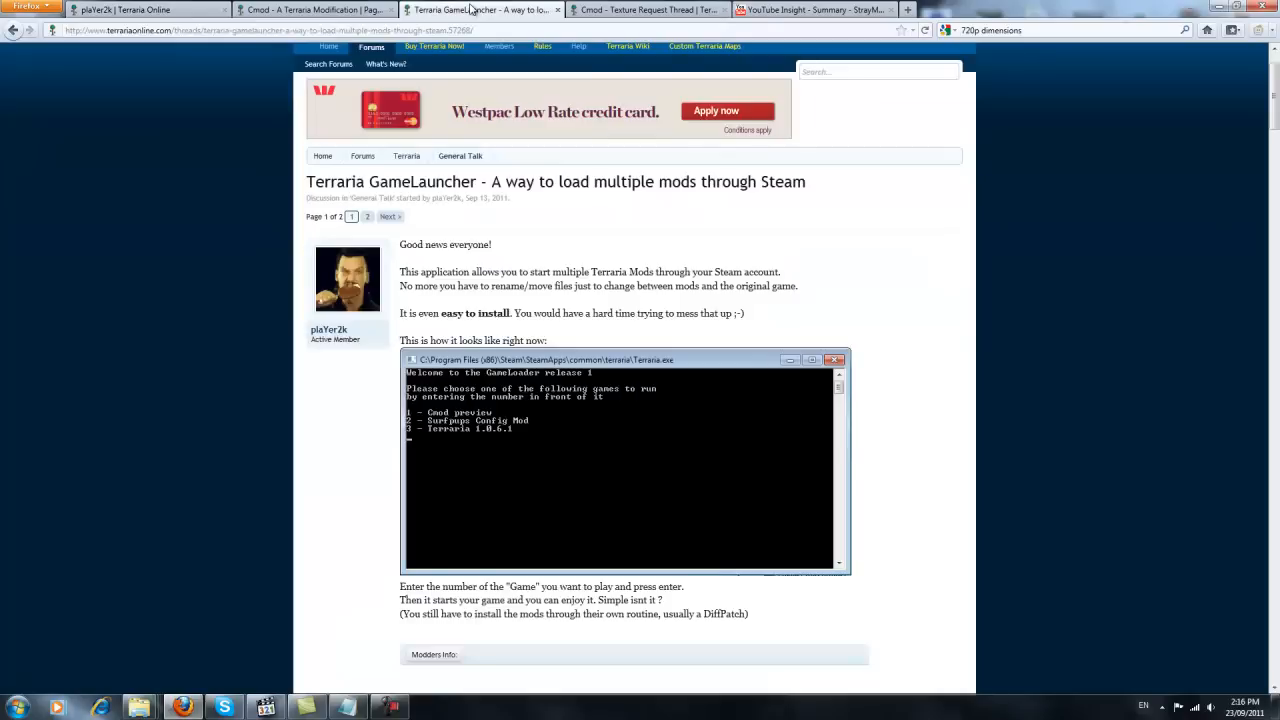
click(315, 9)
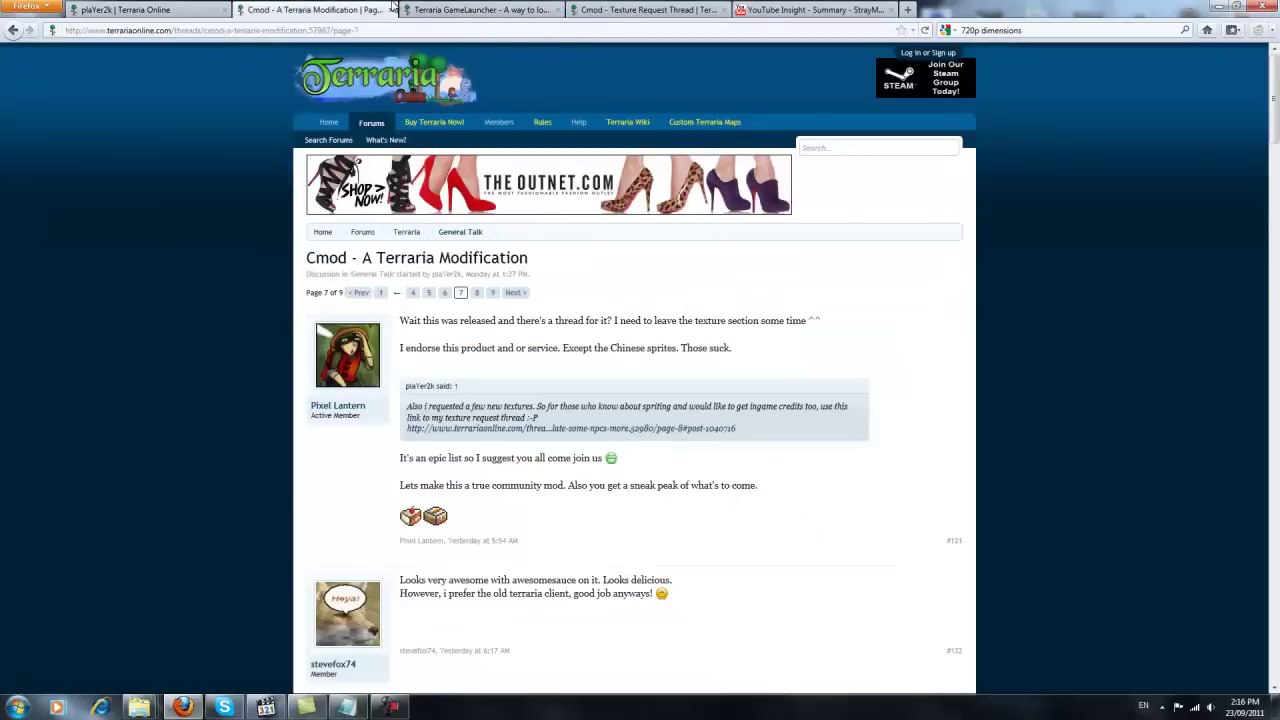
click(483, 10)
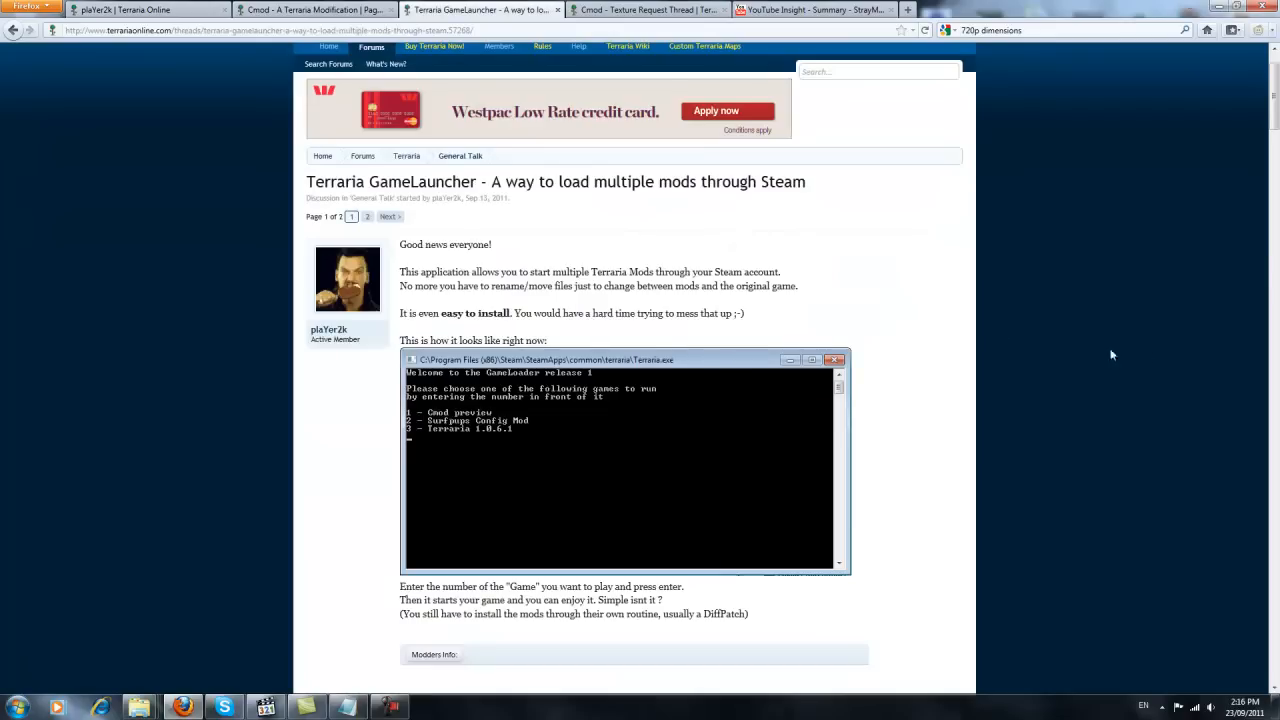
scroll(down, 3)
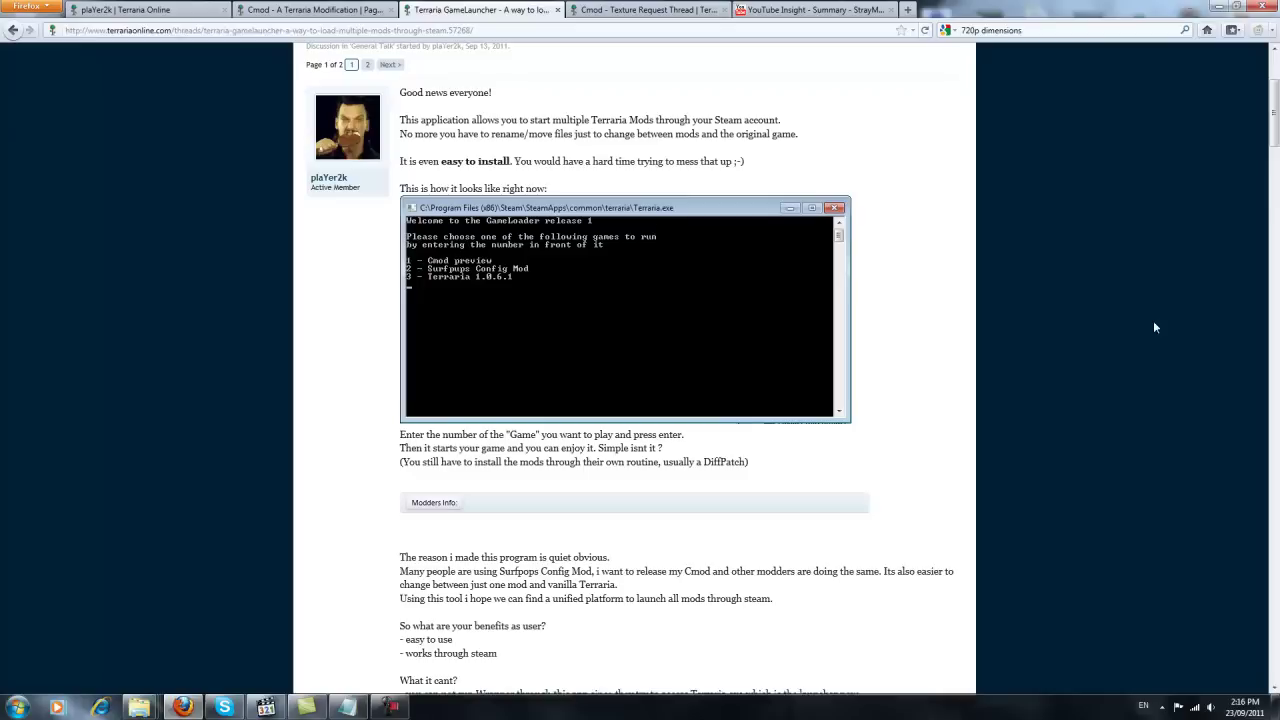
scroll(down, 3)
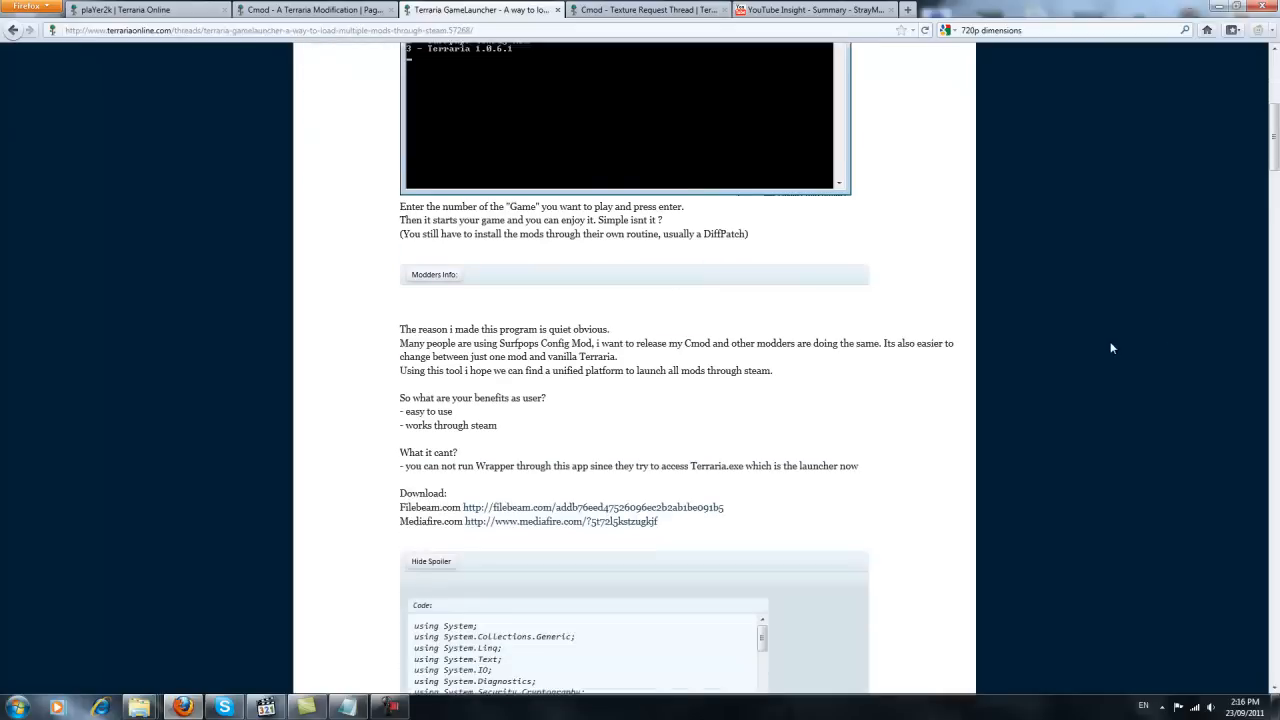
scroll(down, 3)
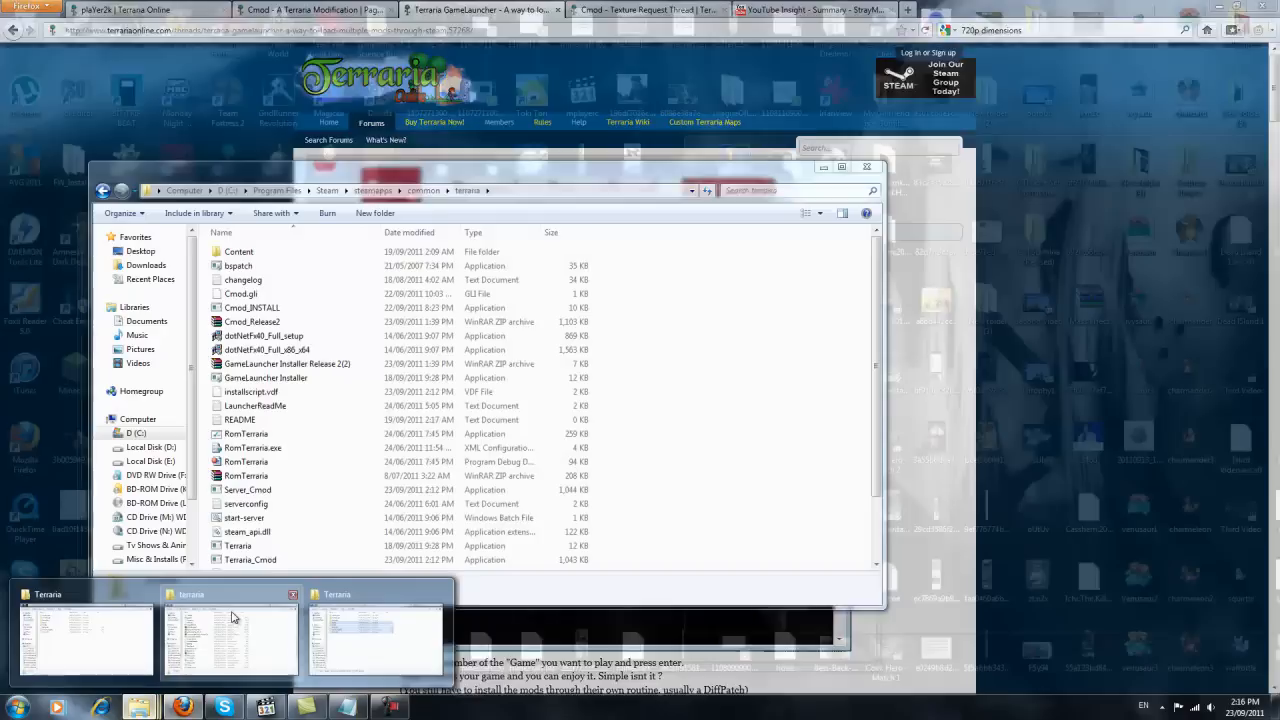
Review the Steam terraria folder's Cmod and GameLauncher files, then return to the Cmod thread
click(375, 635)
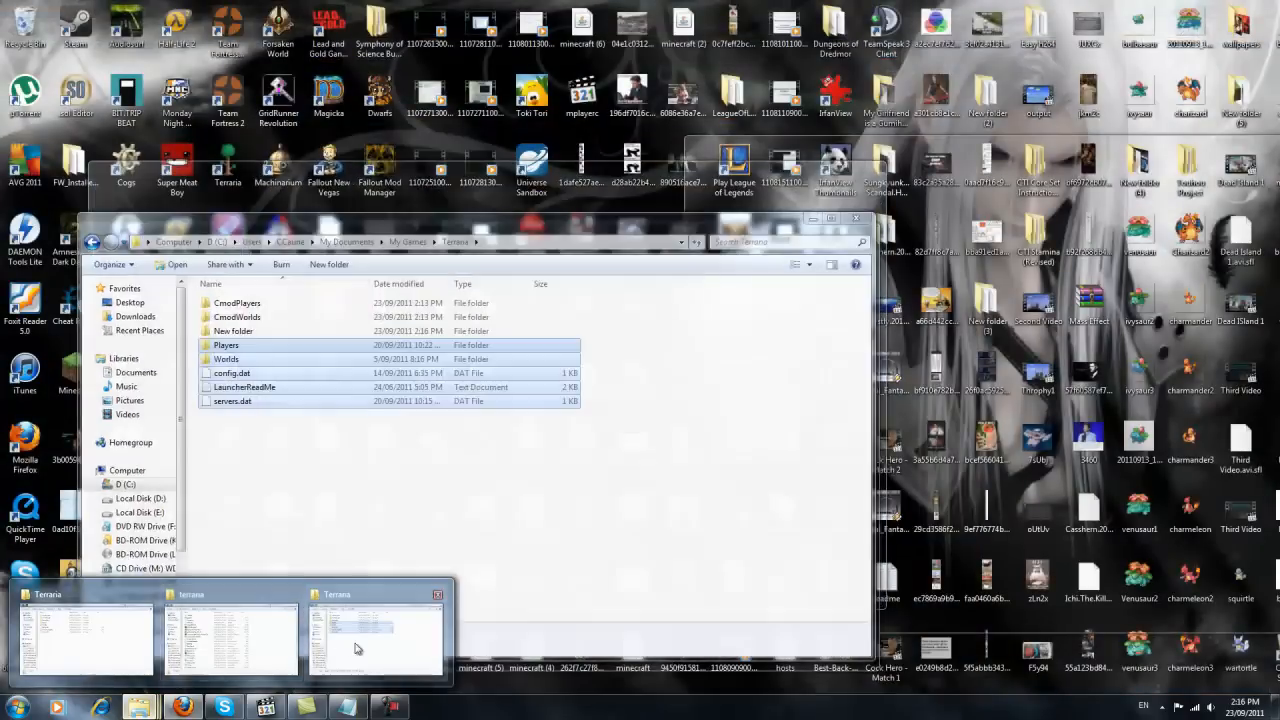
click(357, 635)
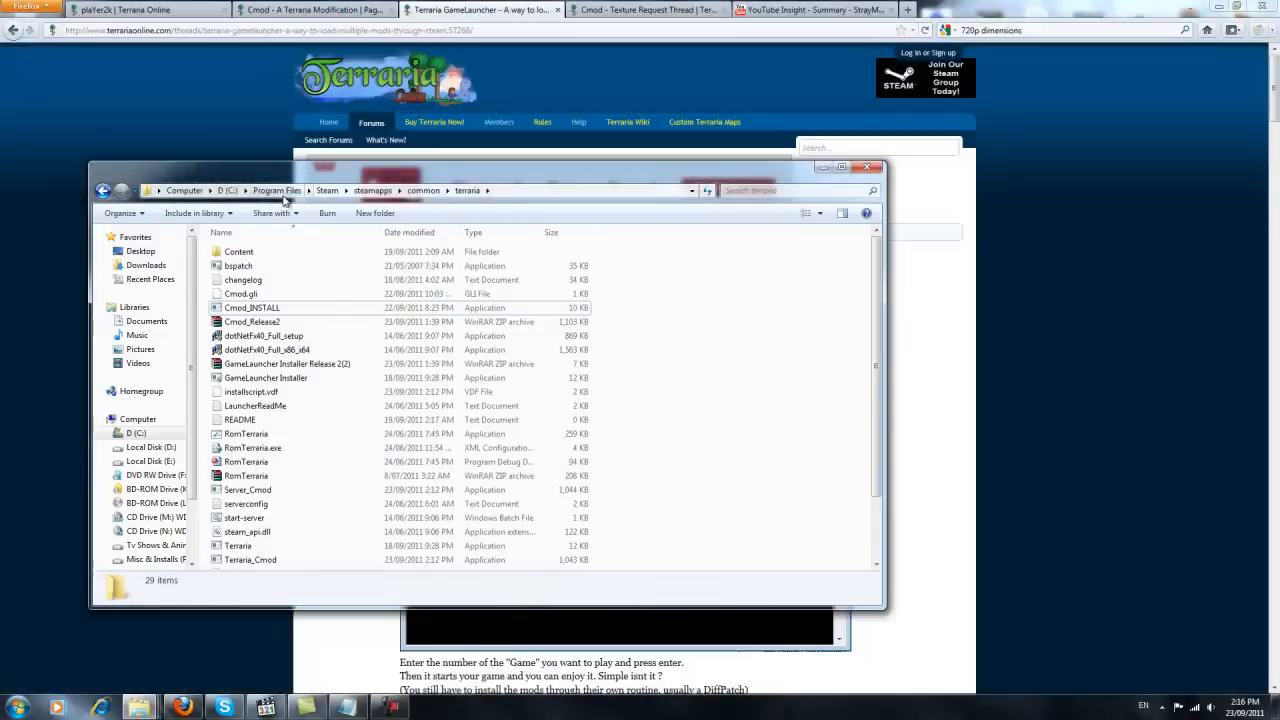
mouse_move(328, 194)
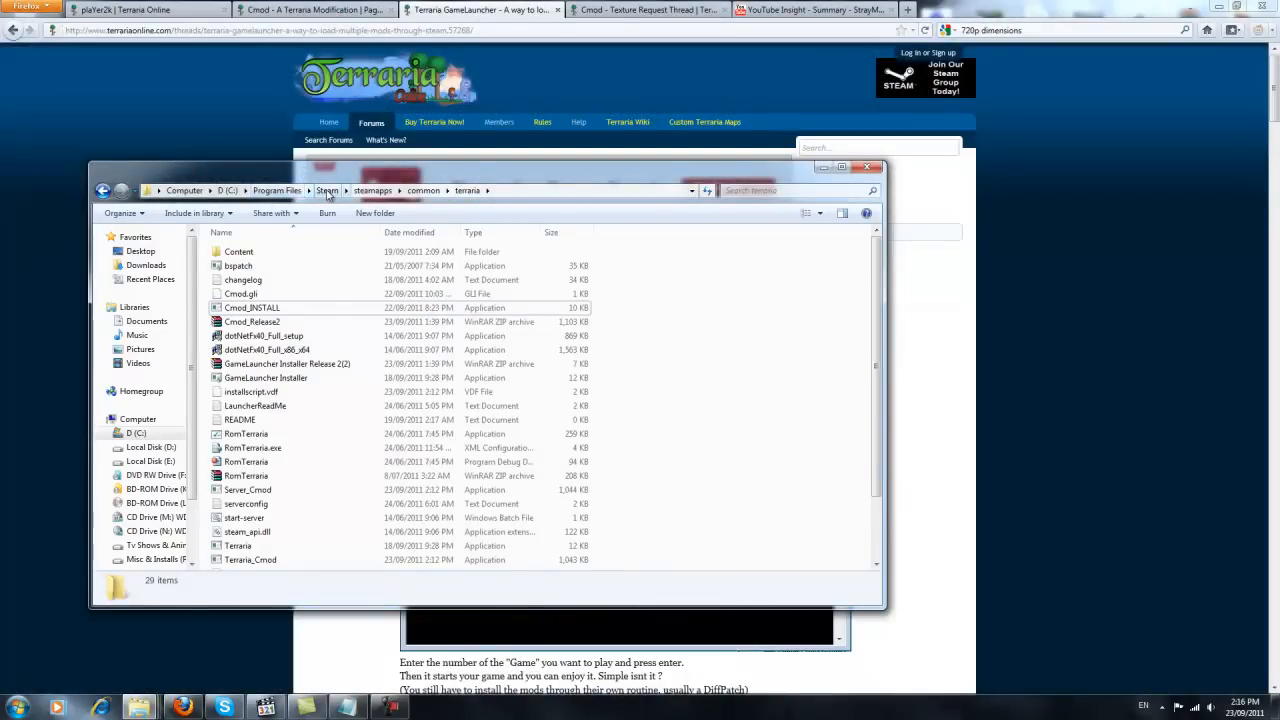
mouse_move(557, 203)
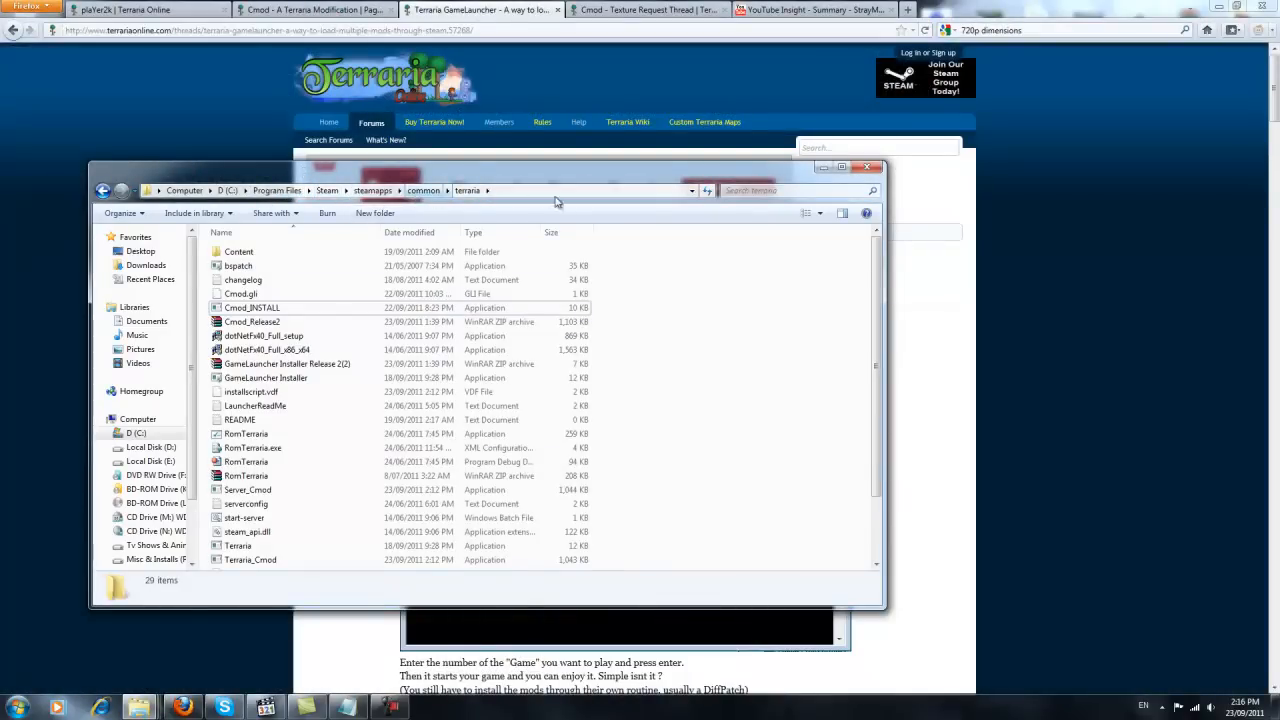
mouse_move(715, 260)
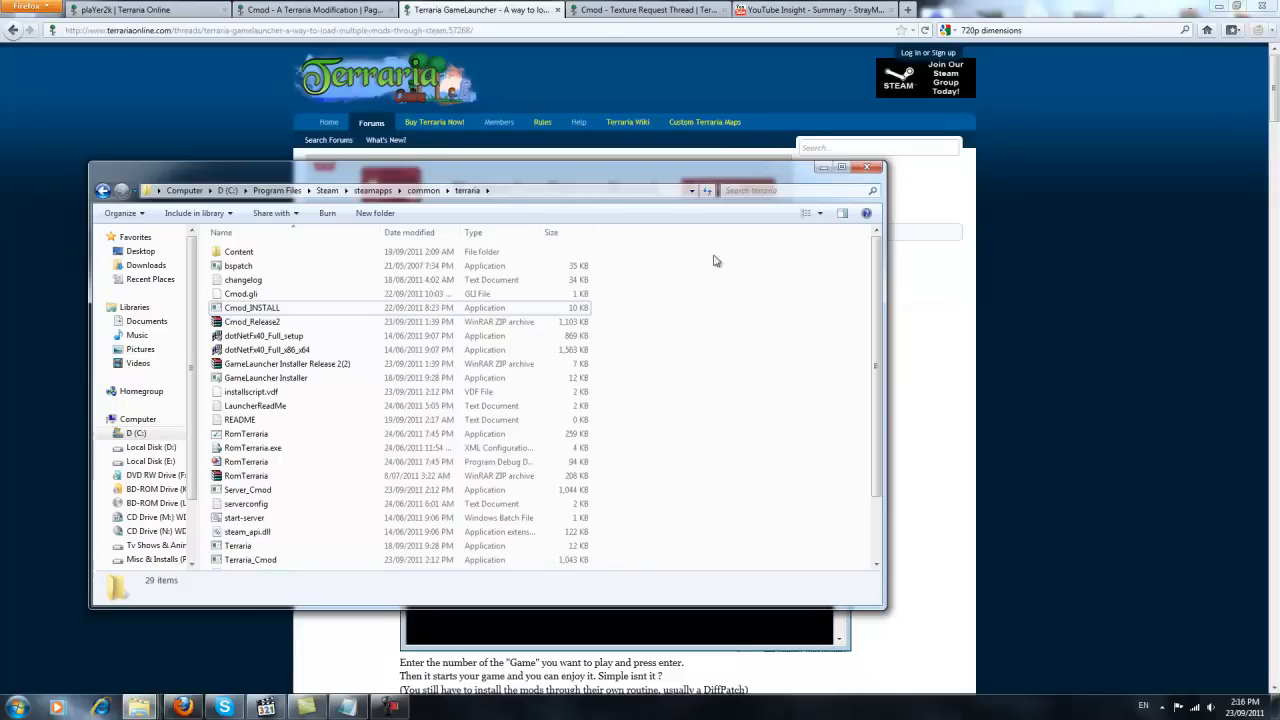
click(310, 9)
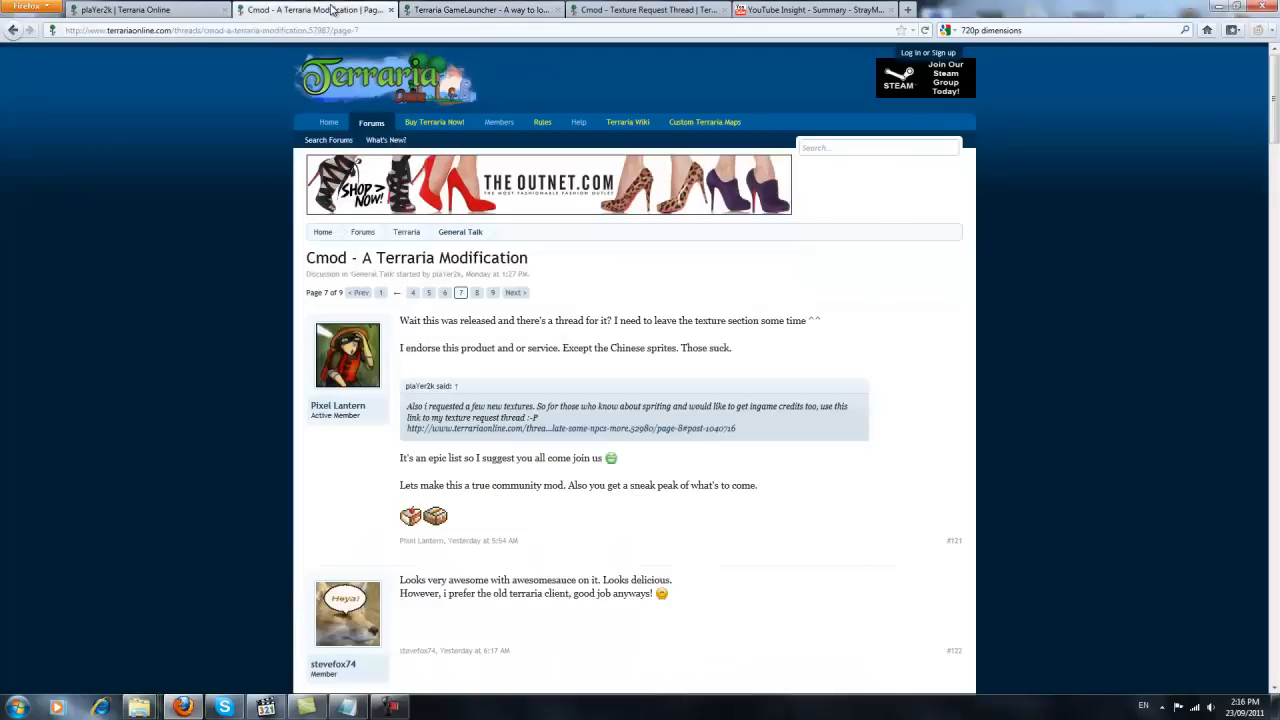
mouse_move(910, 515)
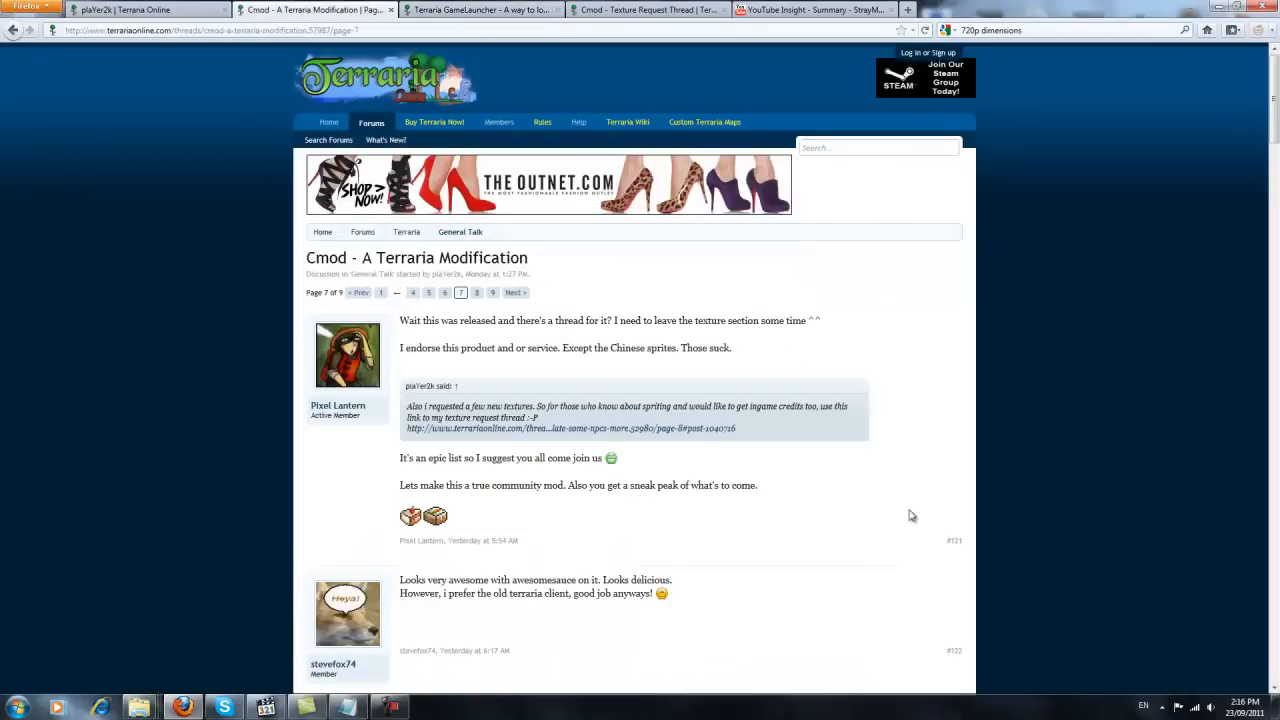
Scroll page 7 of the Cmod thread to the author's Release2 download post
scroll(down, 3)
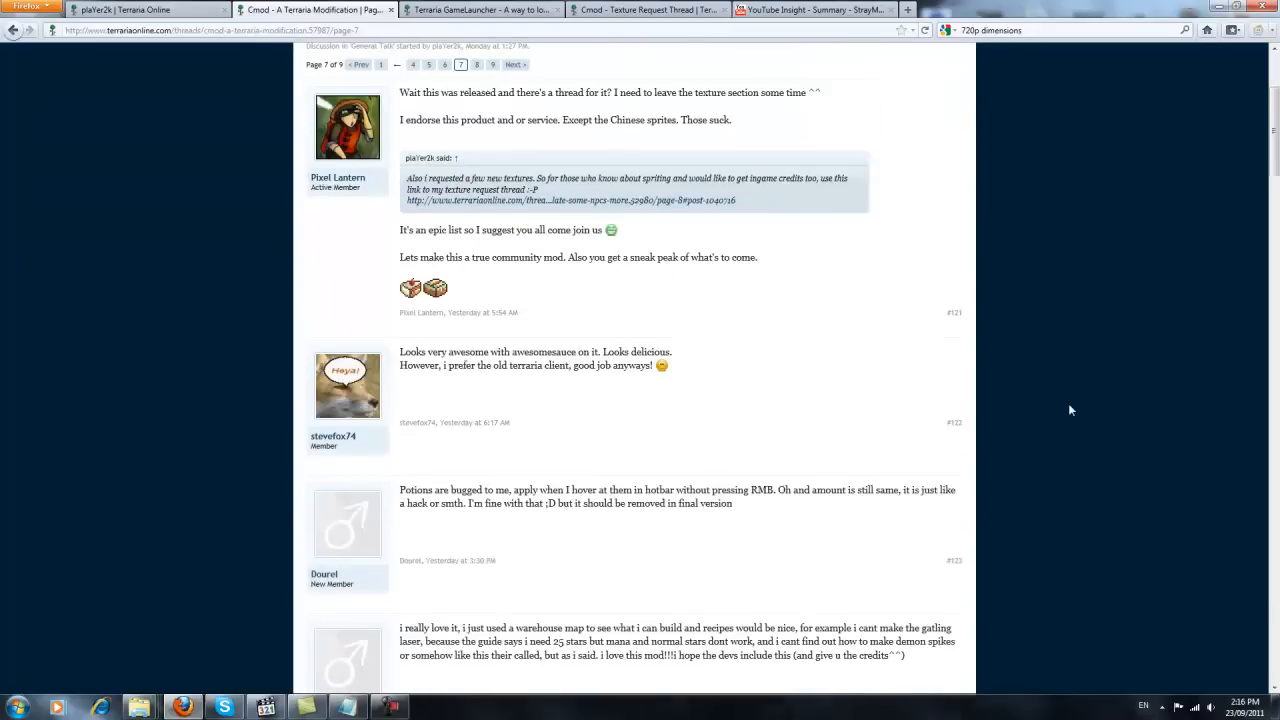
scroll(up, 3)
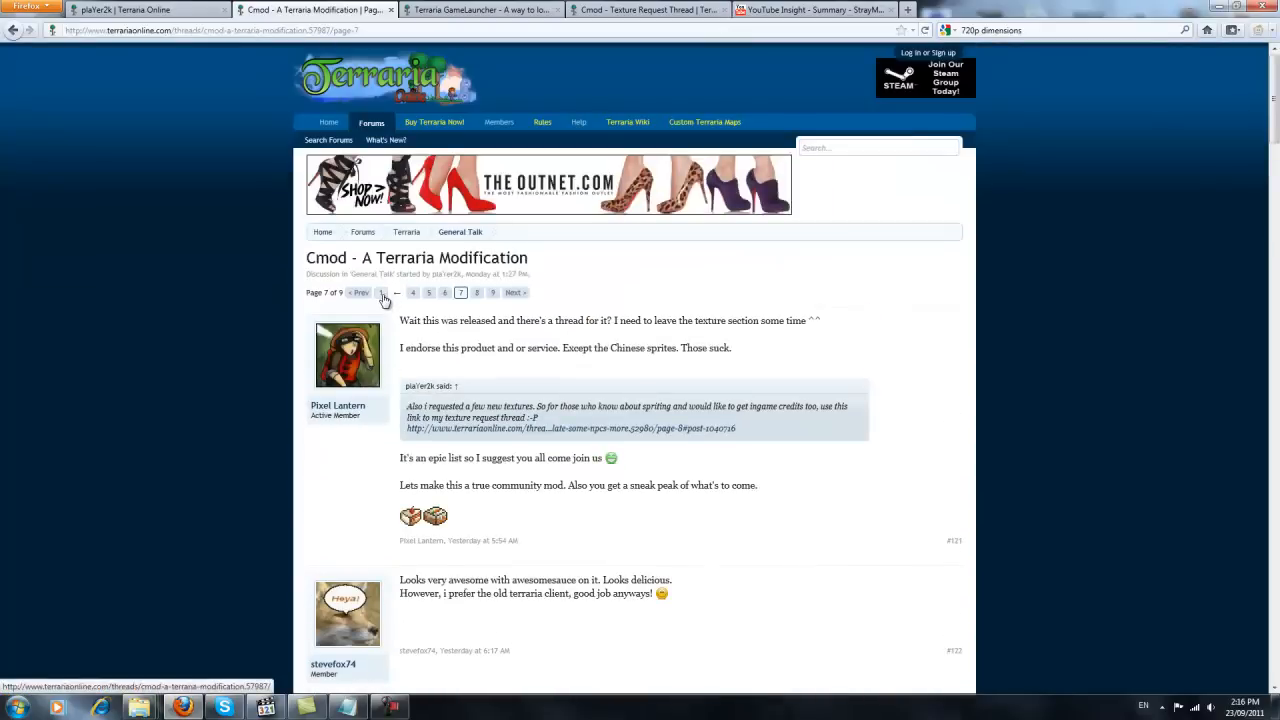
mouse_move(660, 342)
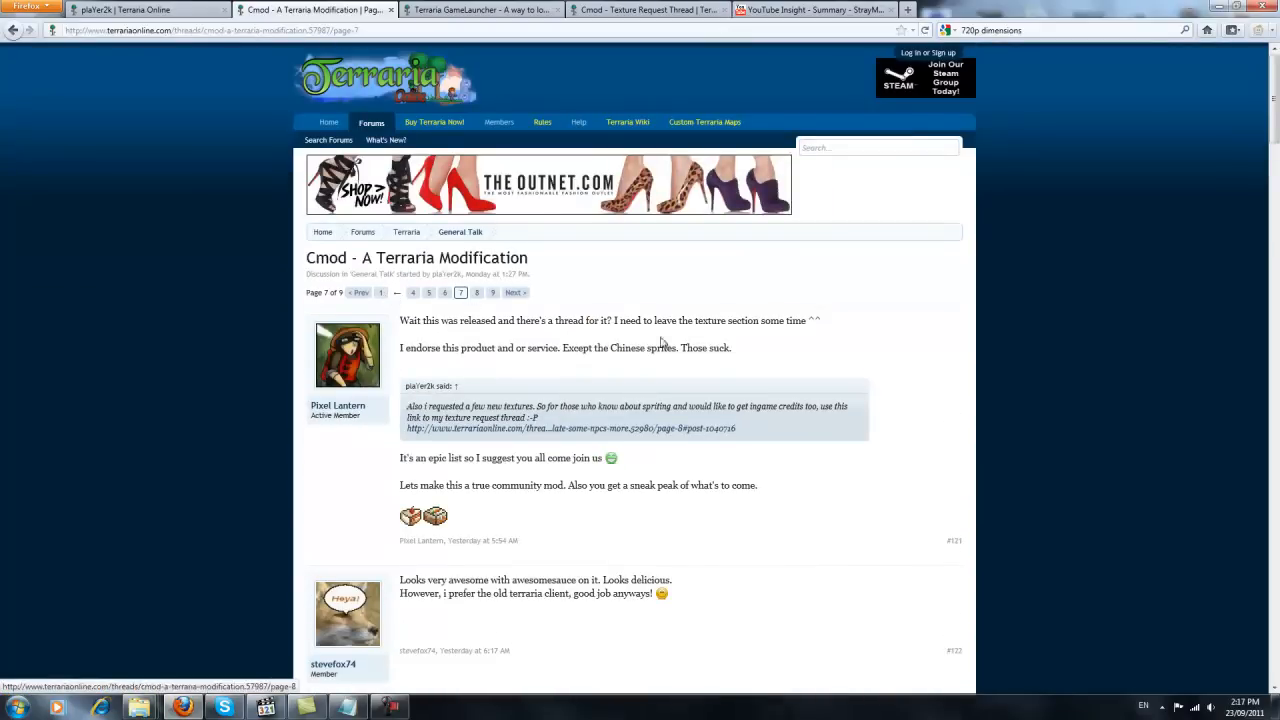
scroll(down, 3)
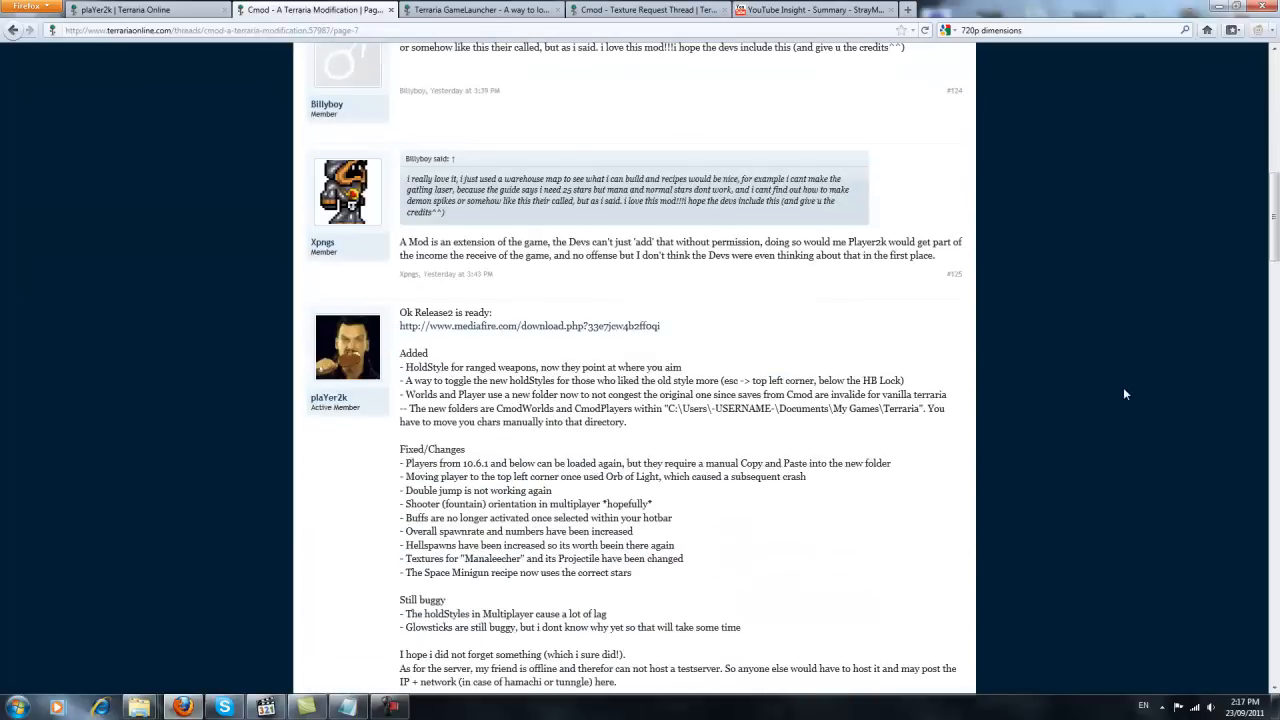
scroll(down, 3)
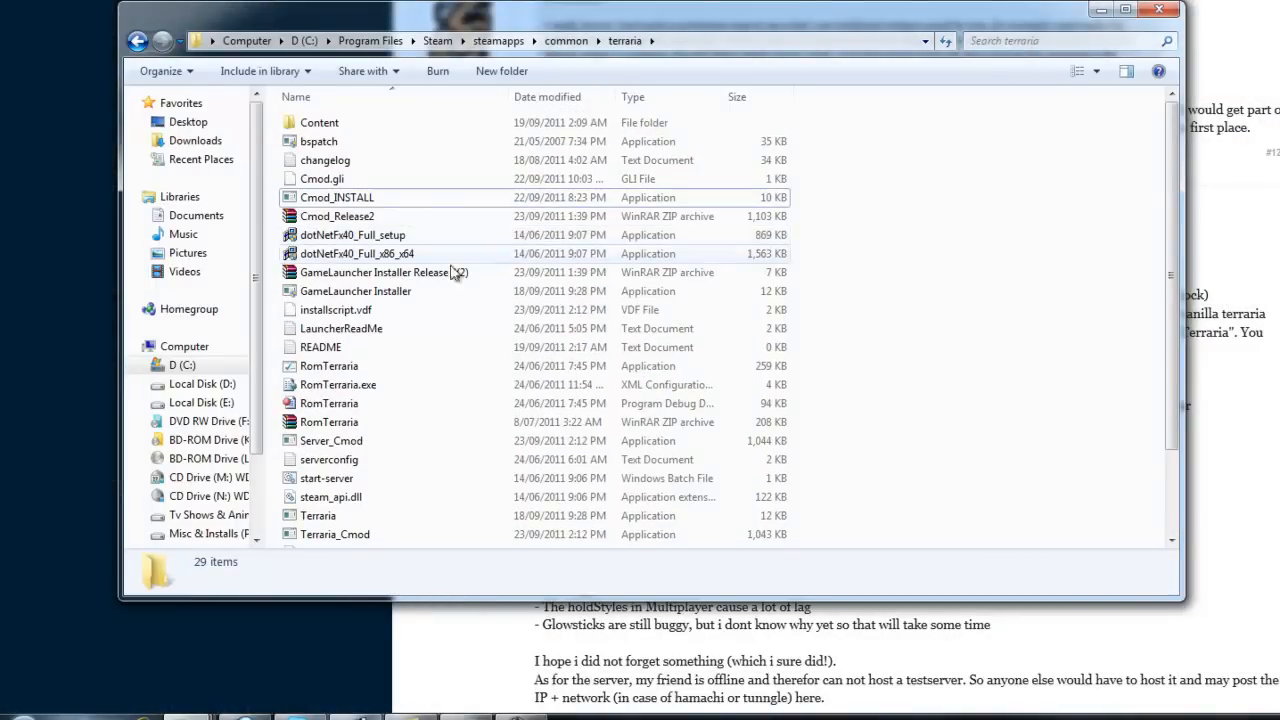
click(384, 272)
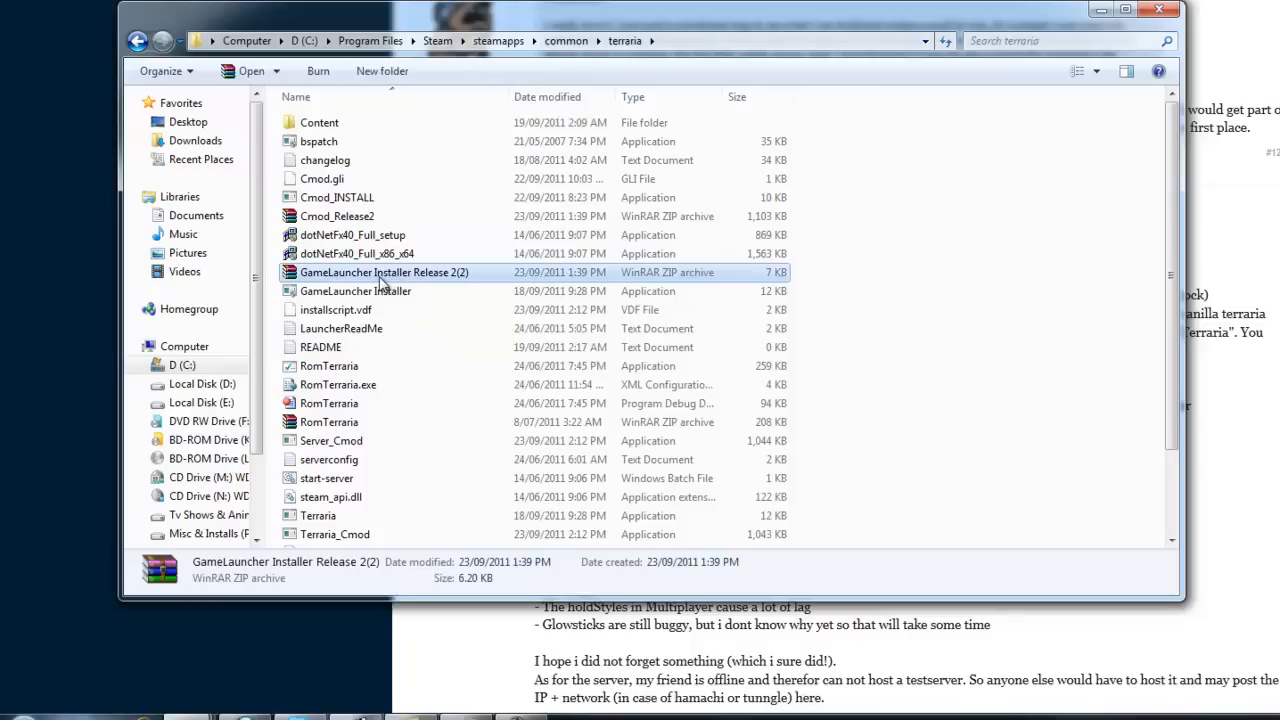
mouse_move(908, 310)
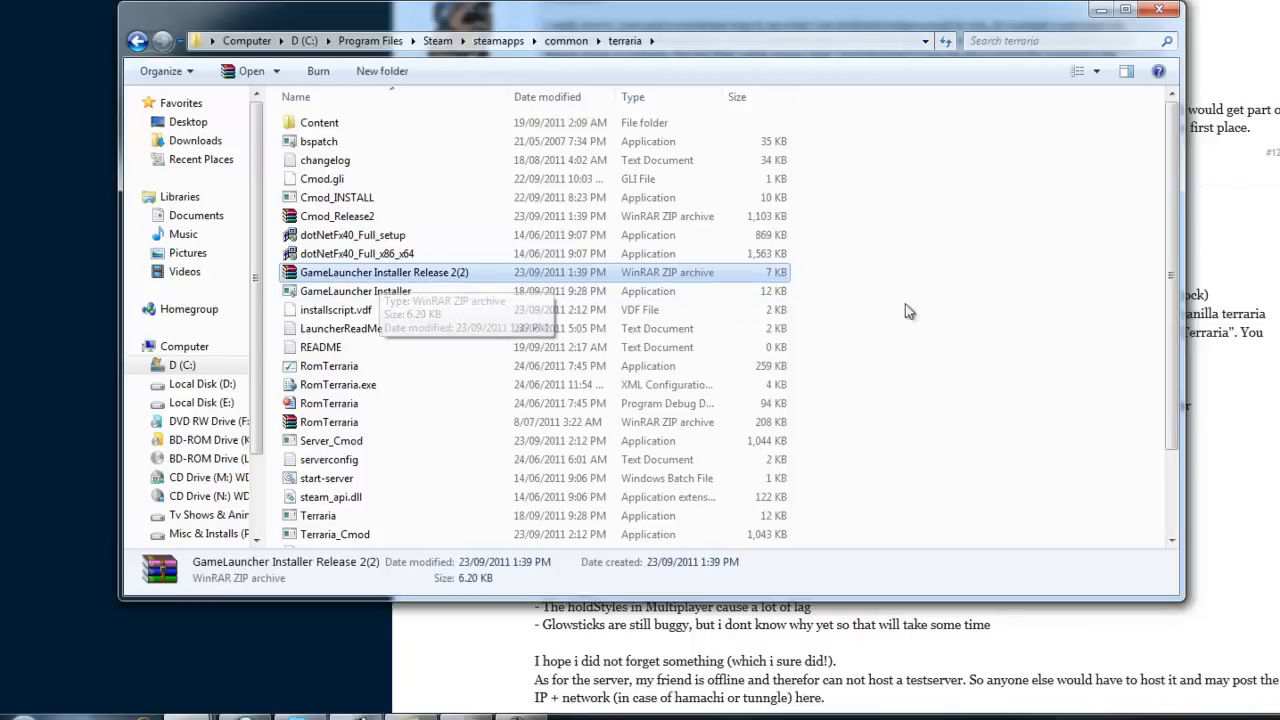
click(355, 291)
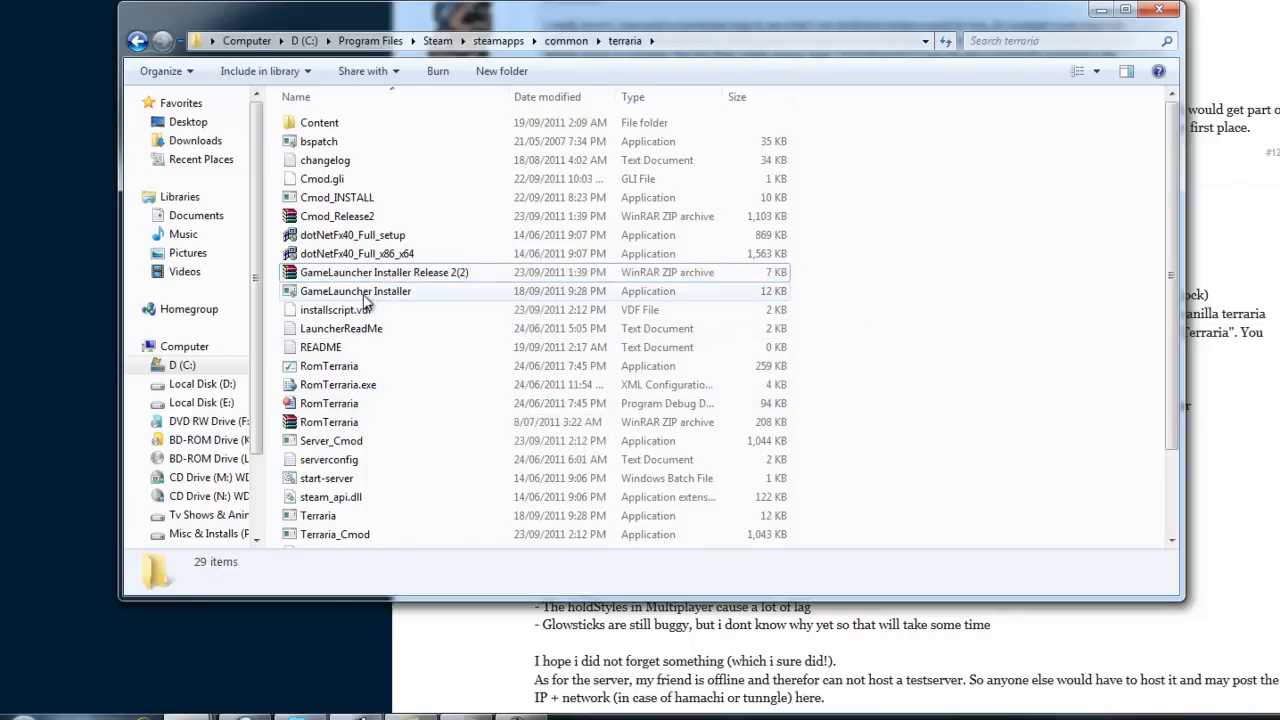
click(355, 290)
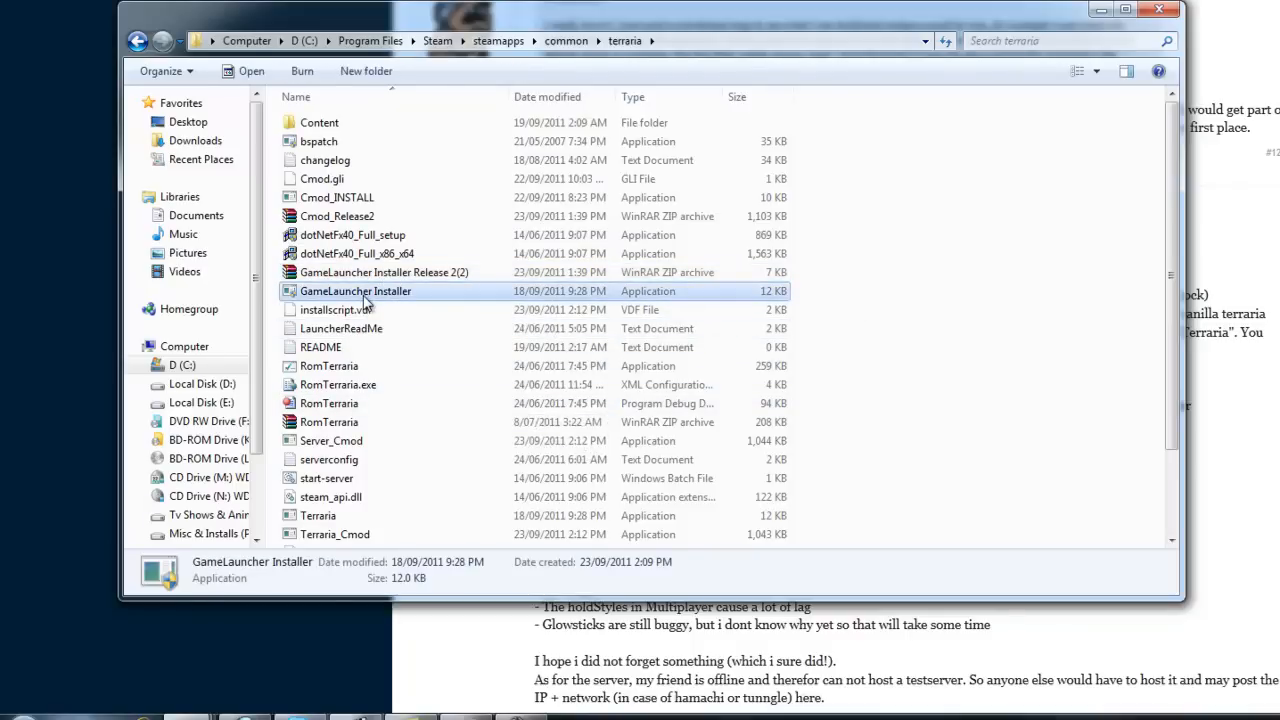
right_click(356, 291)
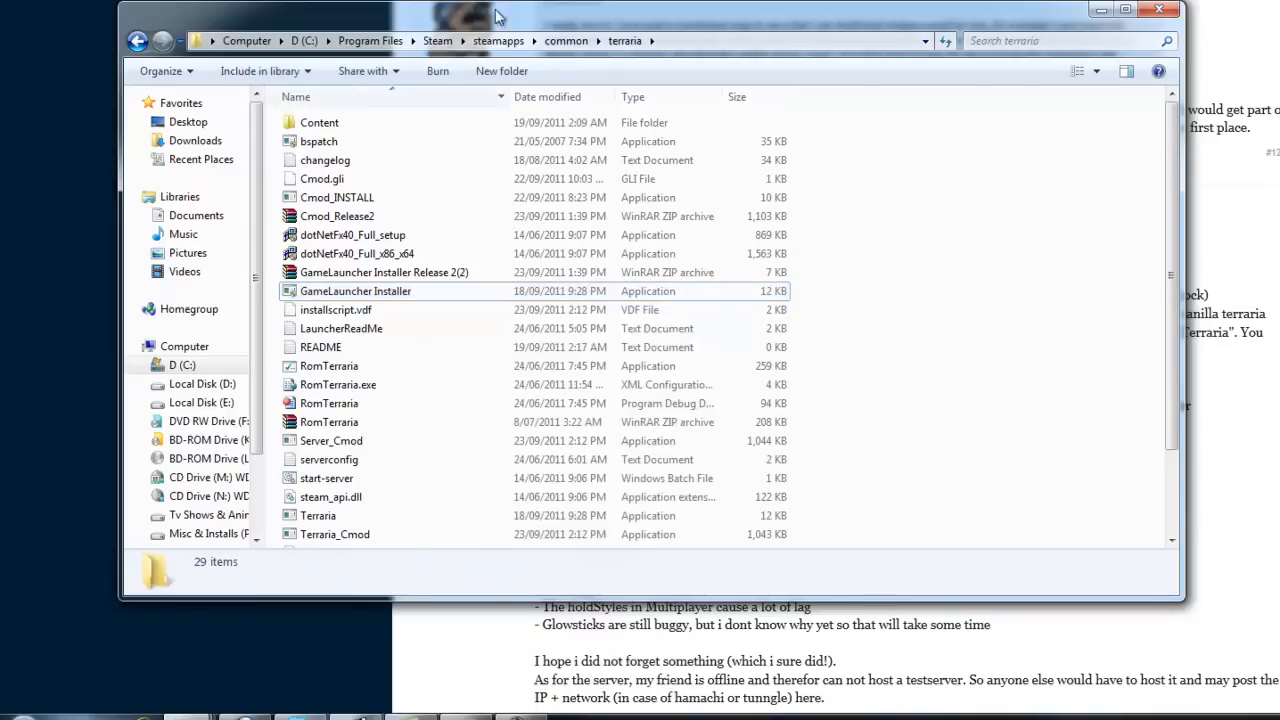
mouse_move(750, 318)
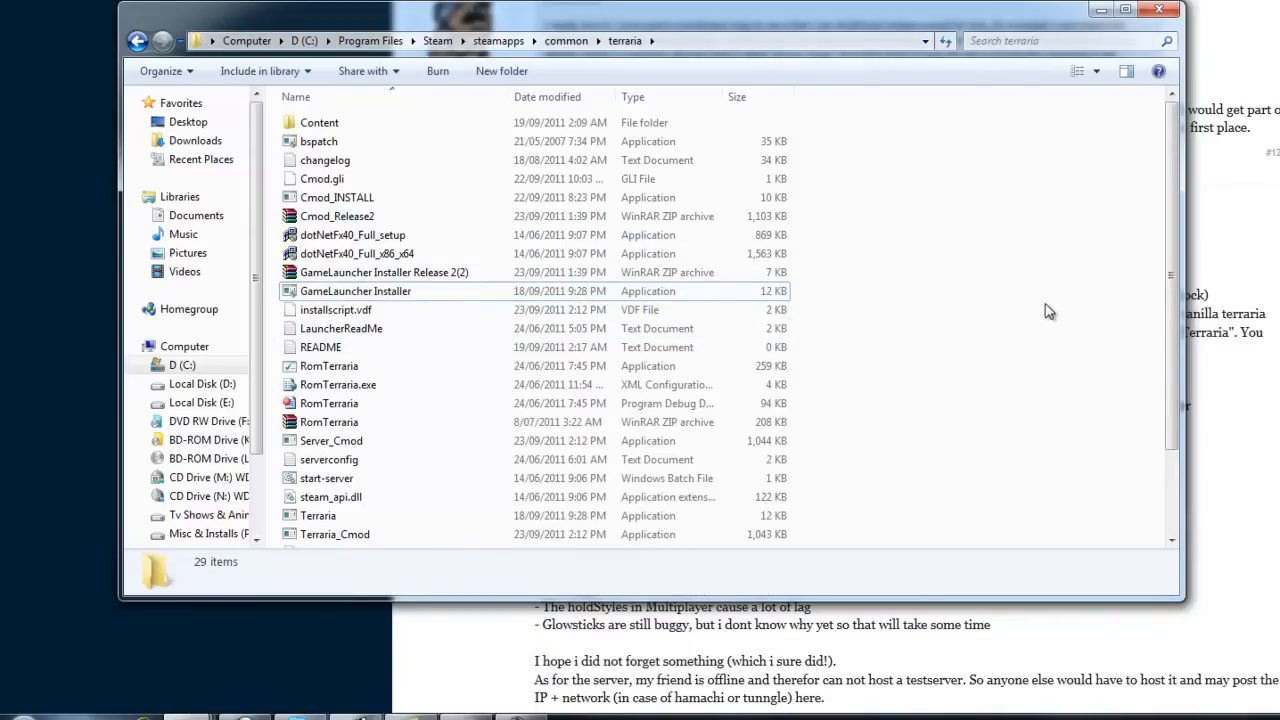
right_click(355, 291)
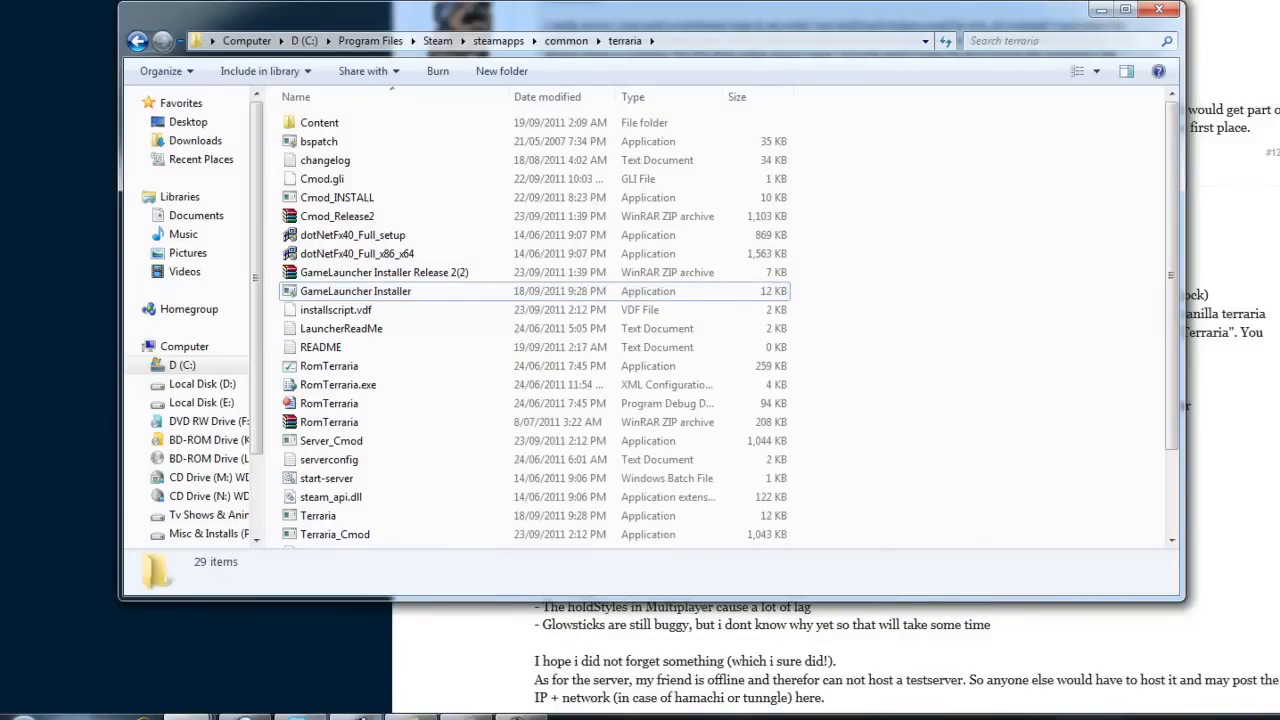
click(15, 718)
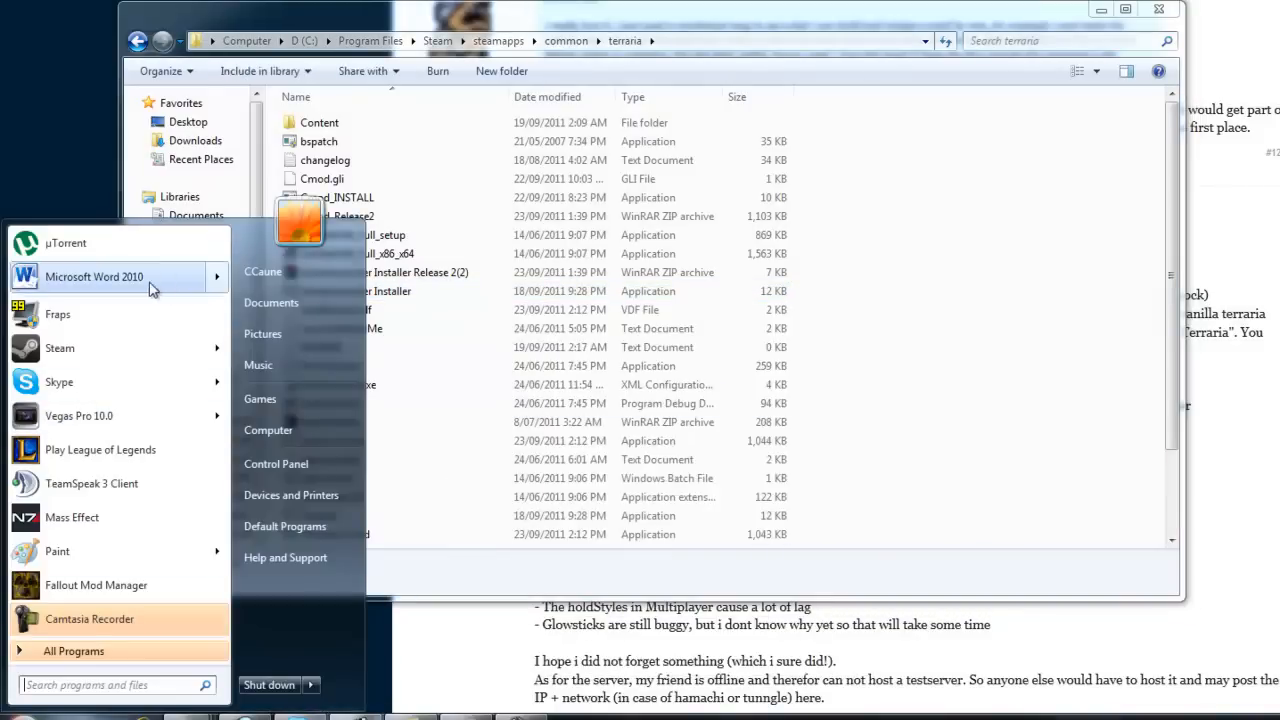
text(terra)
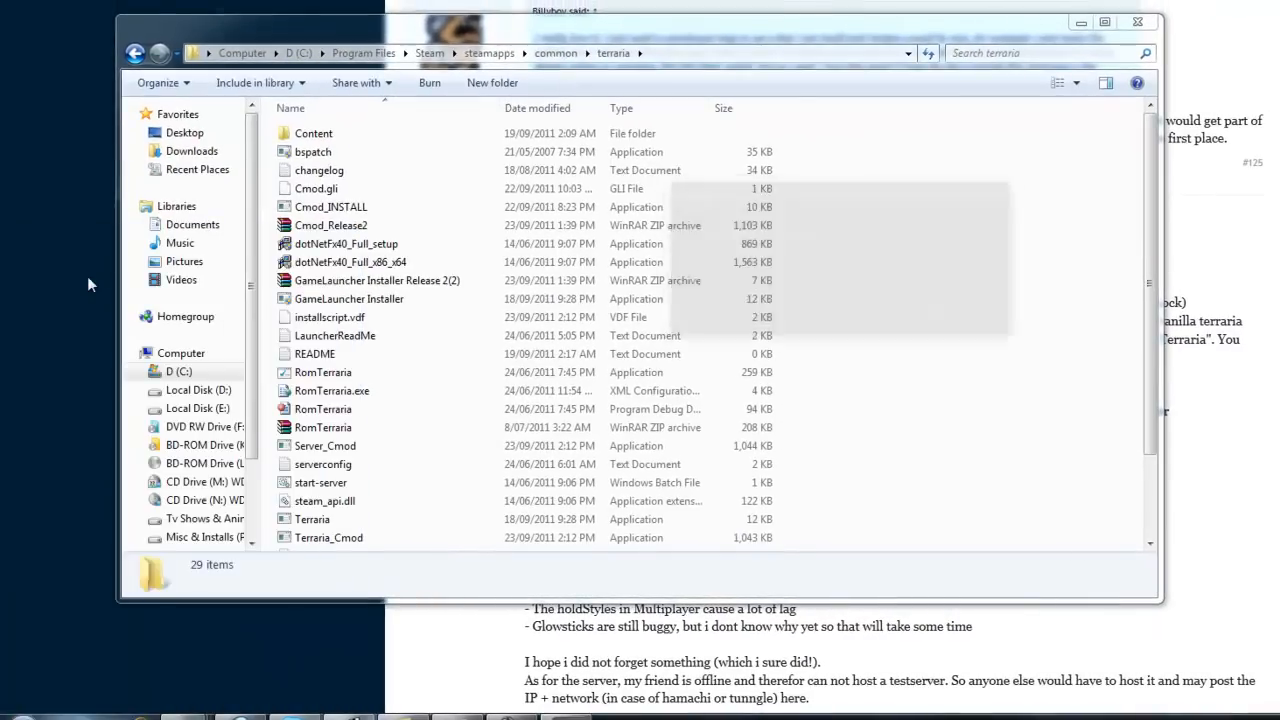
double_click(313, 519)
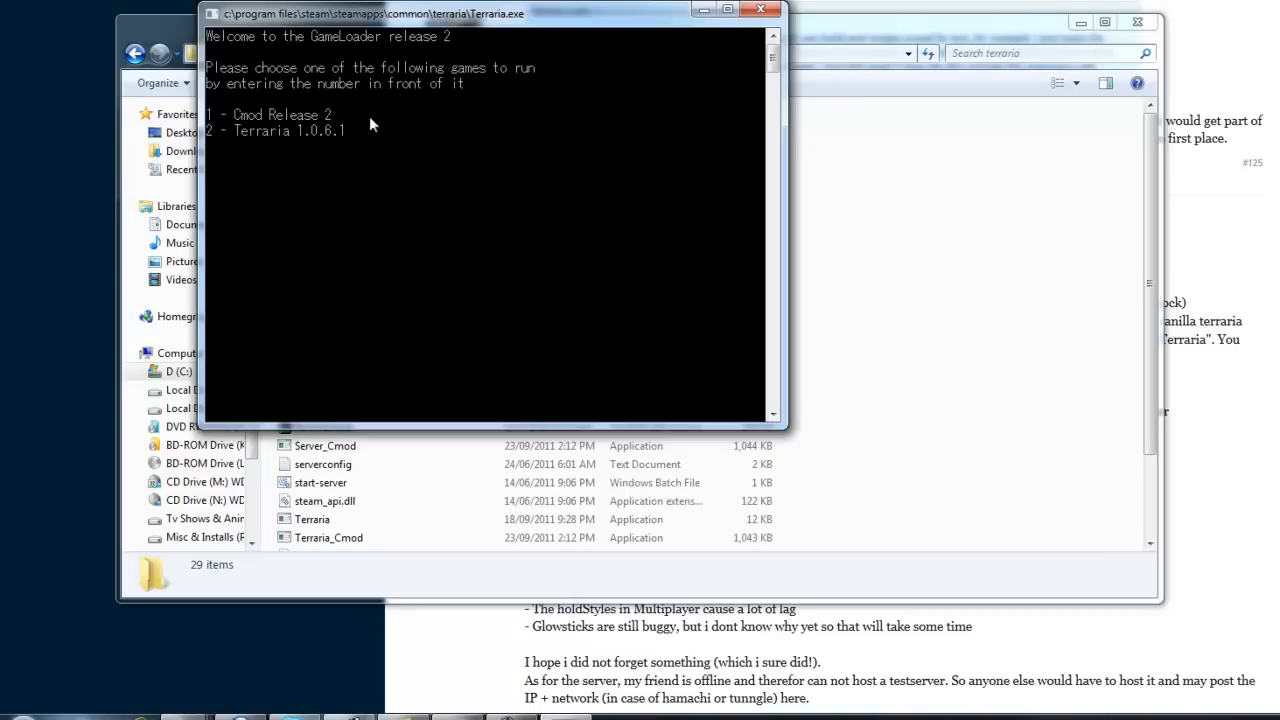
mouse_move(295, 130)
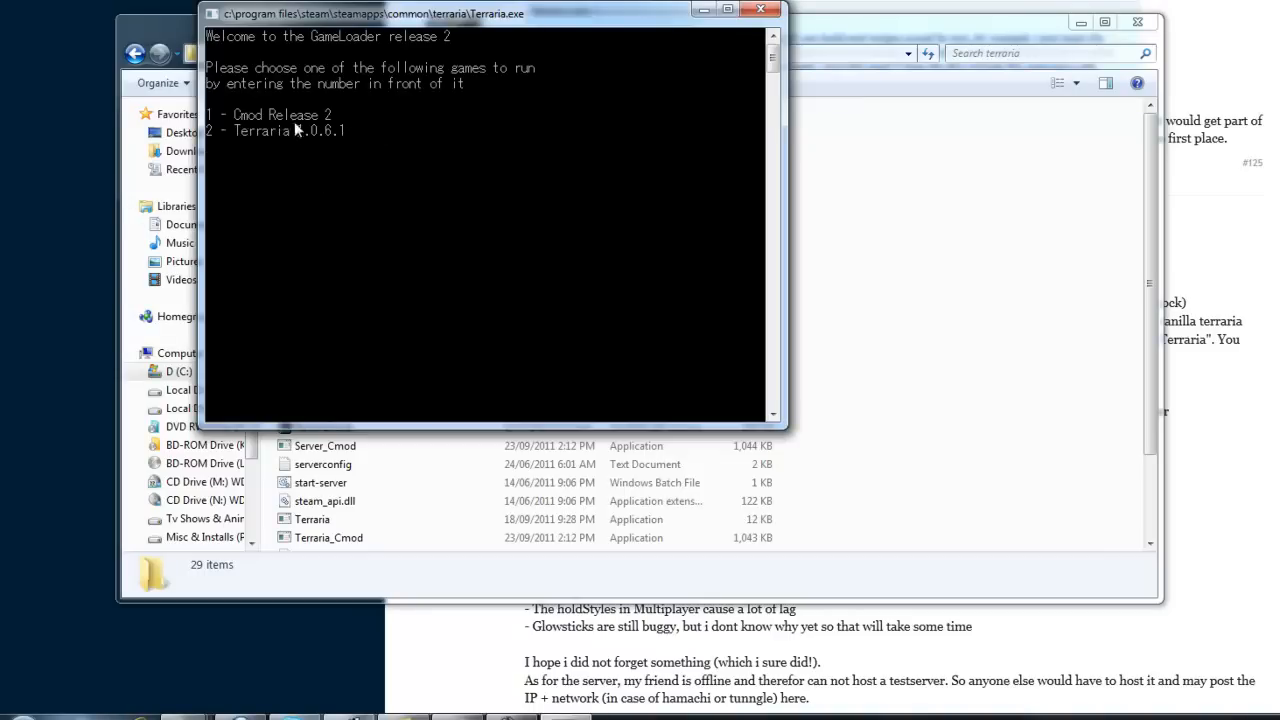
mouse_move(342, 140)
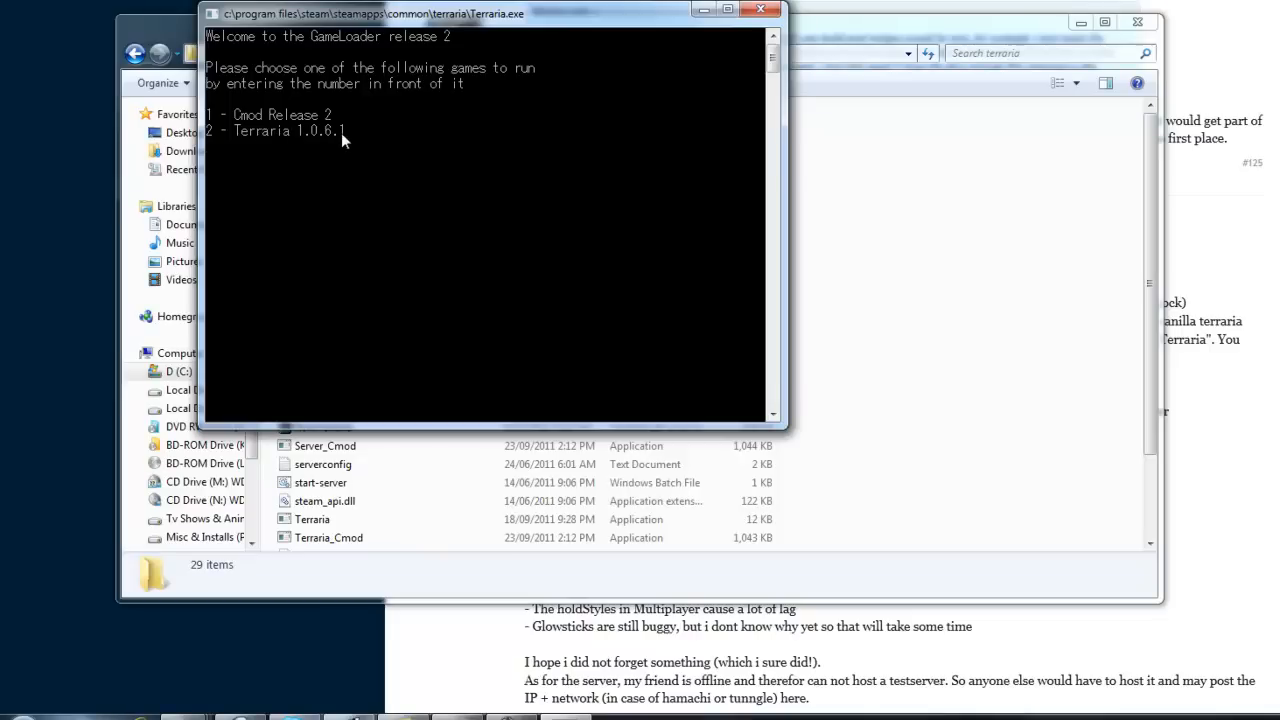
mouse_move(338, 140)
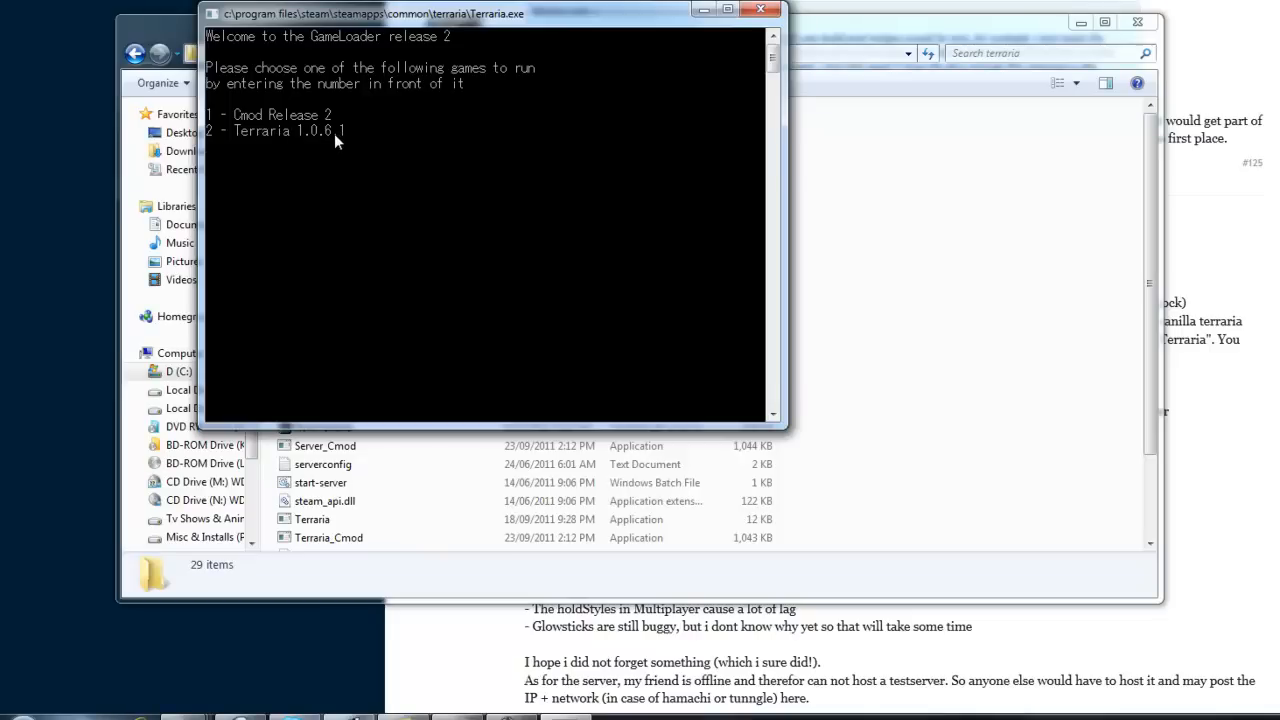
click(763, 10)
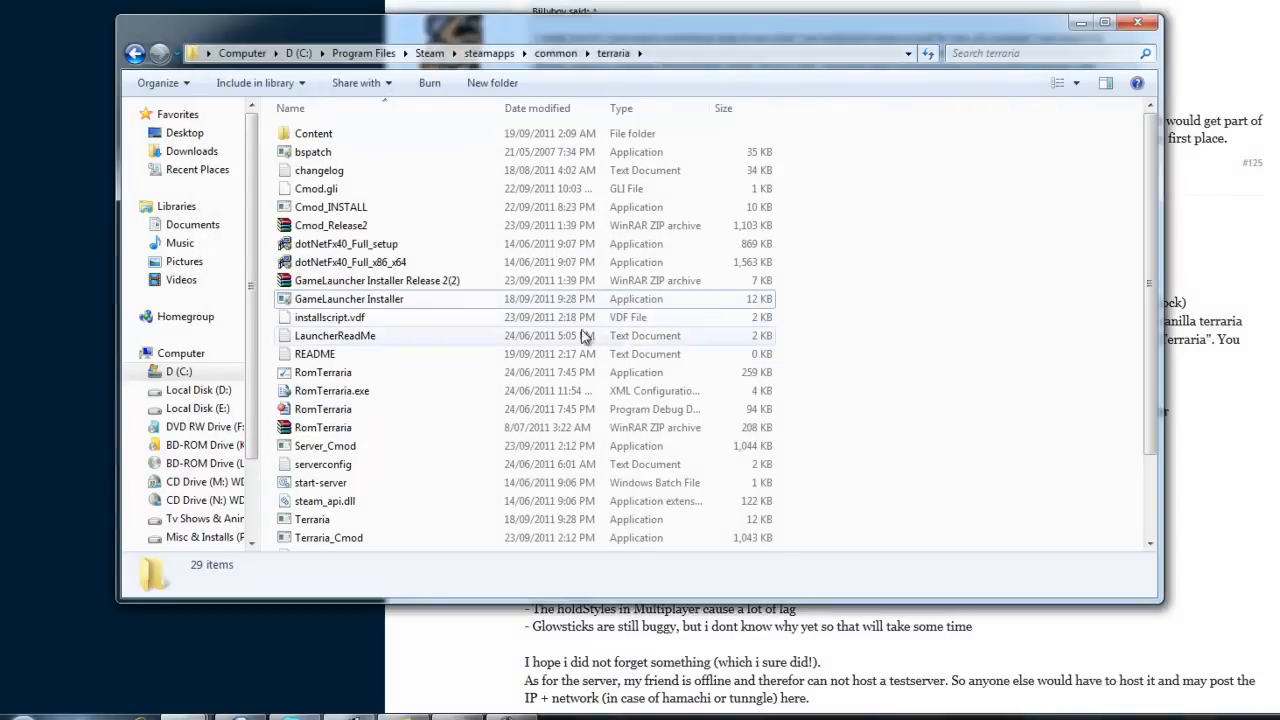
click(330, 225)
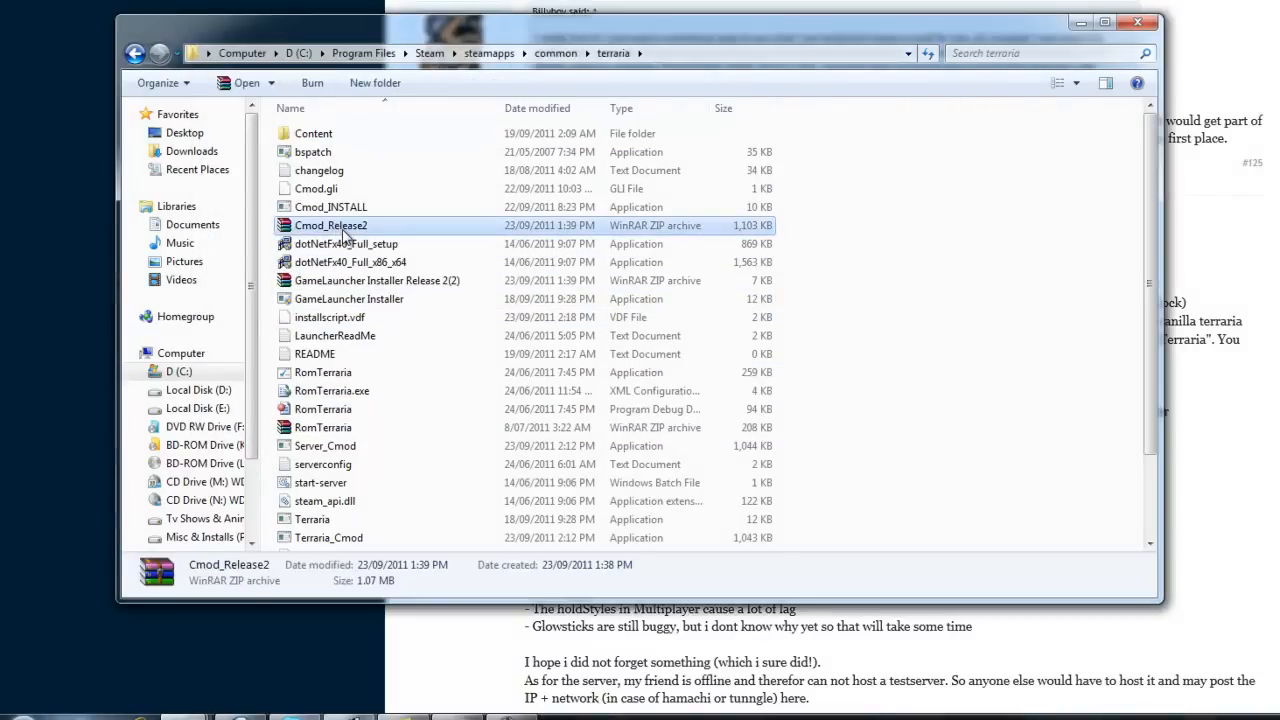
mouse_move(340, 230)
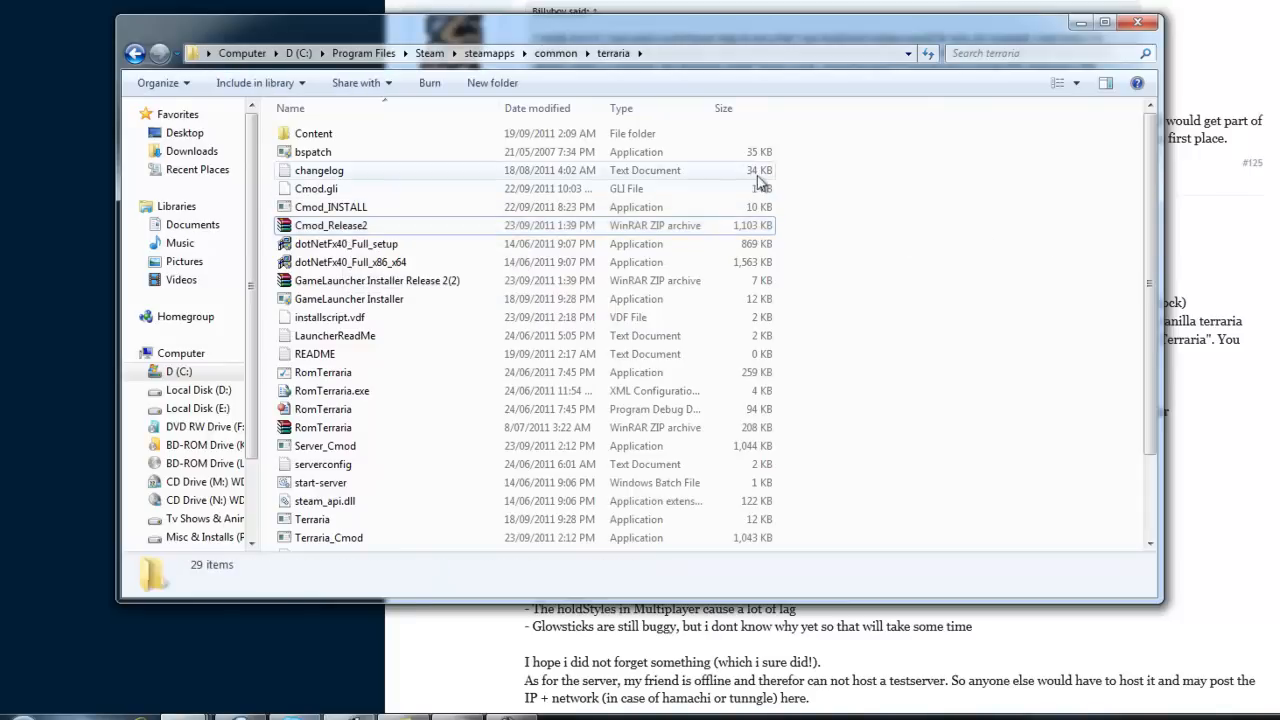
click(330, 207)
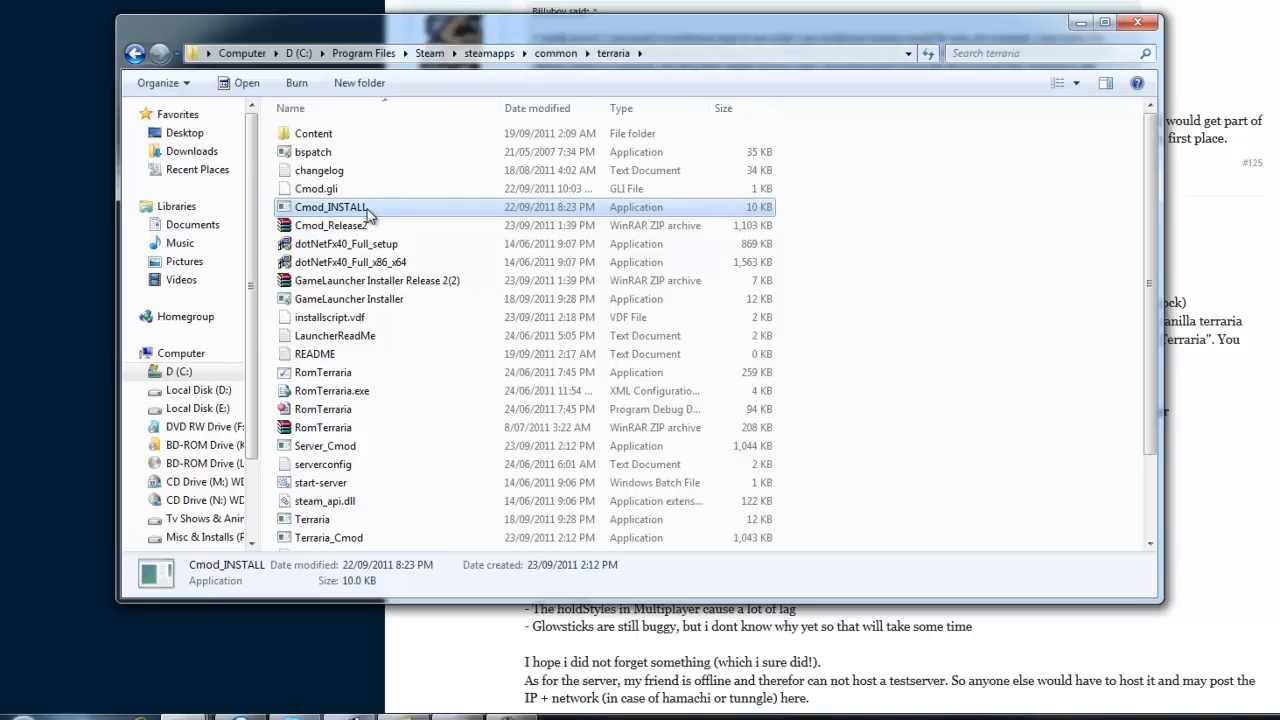
click(10, 715)
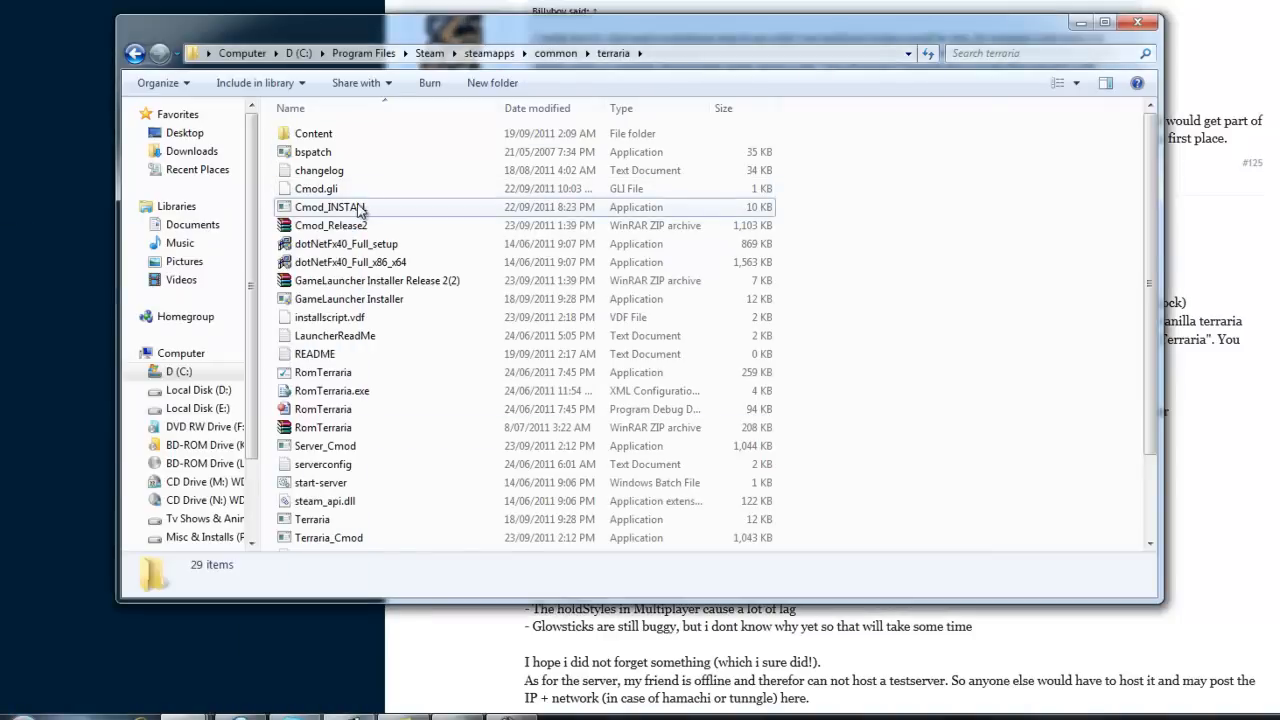
right_click(330, 207)
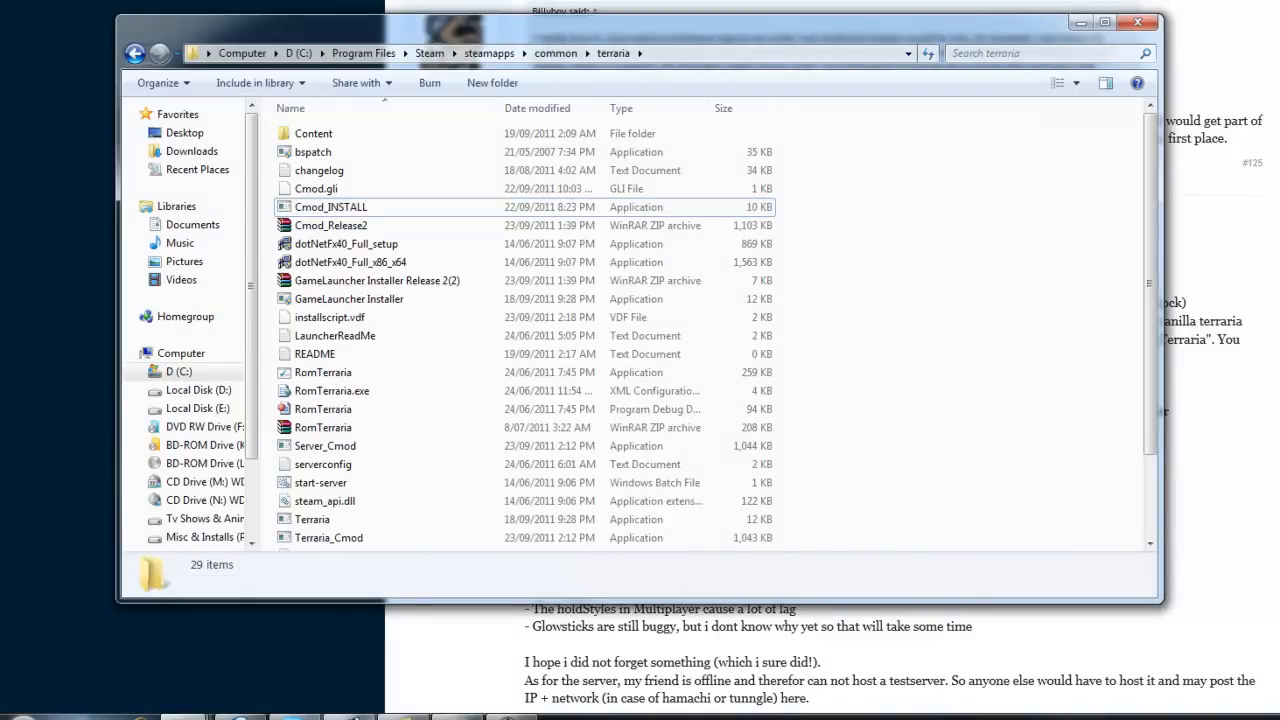
text(terrar)
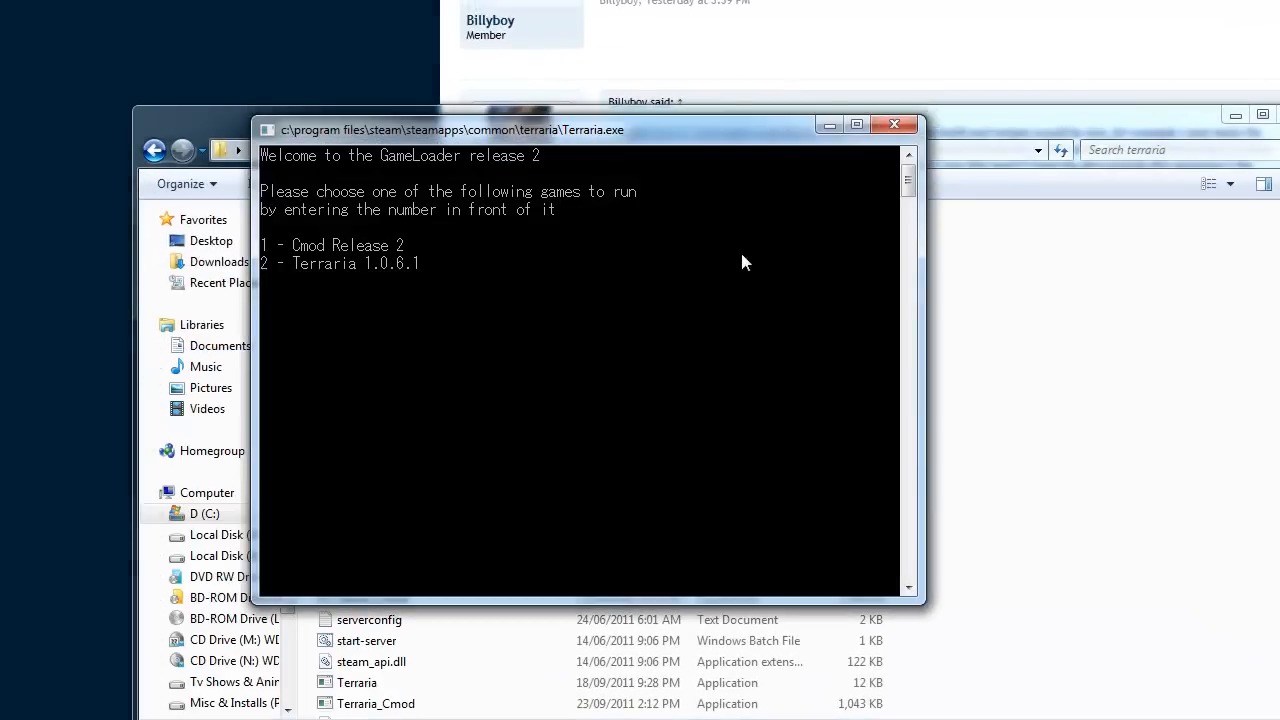
mouse_move(417, 326)
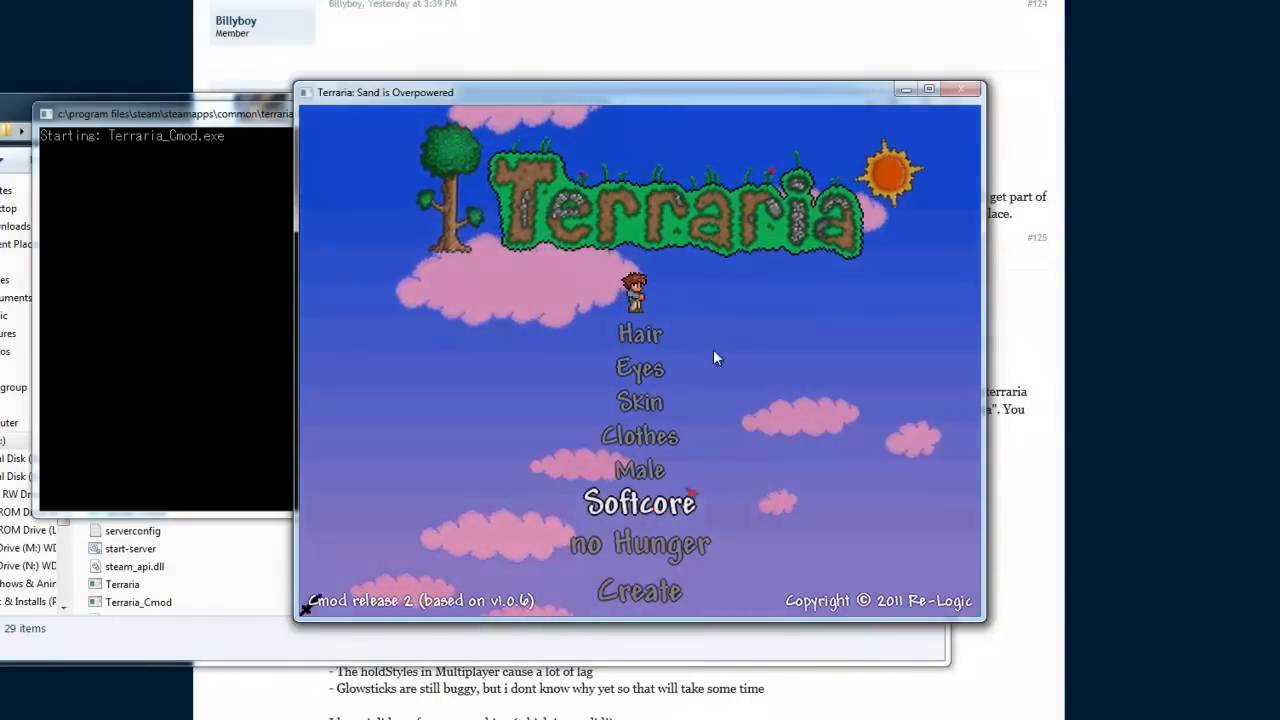
Keep hunger off and create the character named 'StrayMav Tutorial'
click(639, 543)
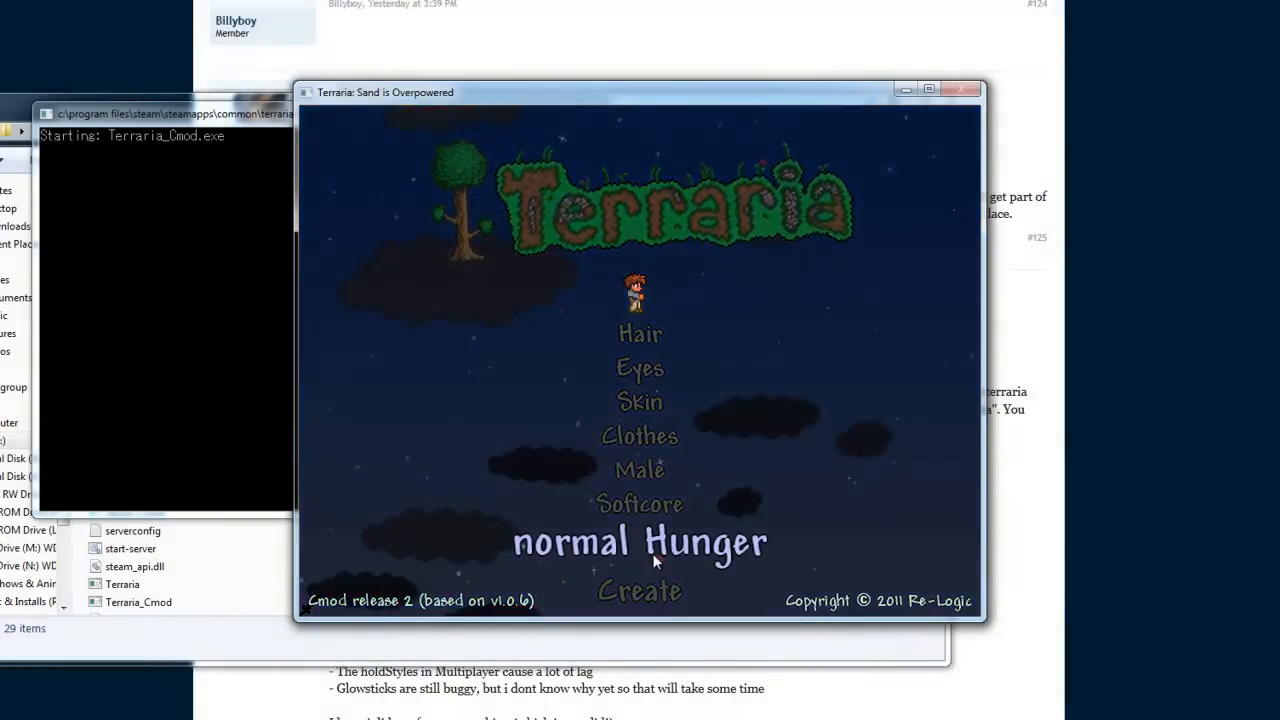
click(639, 542)
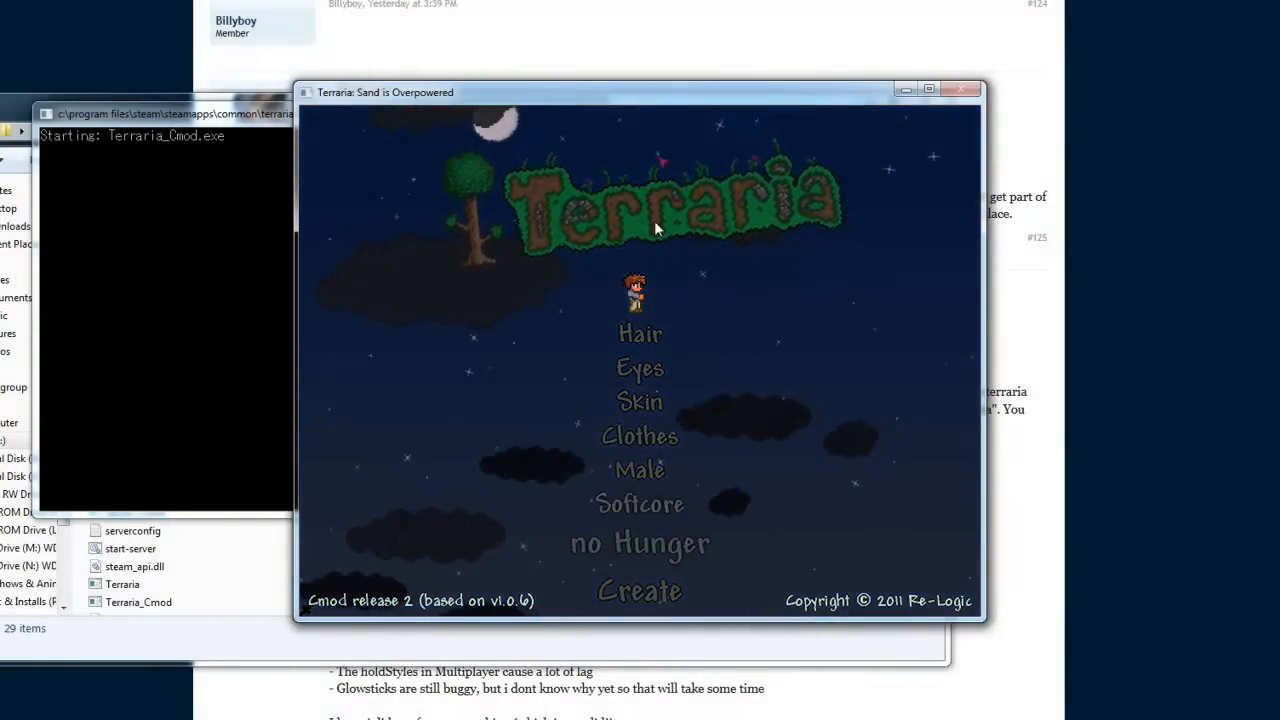
click(639, 590)
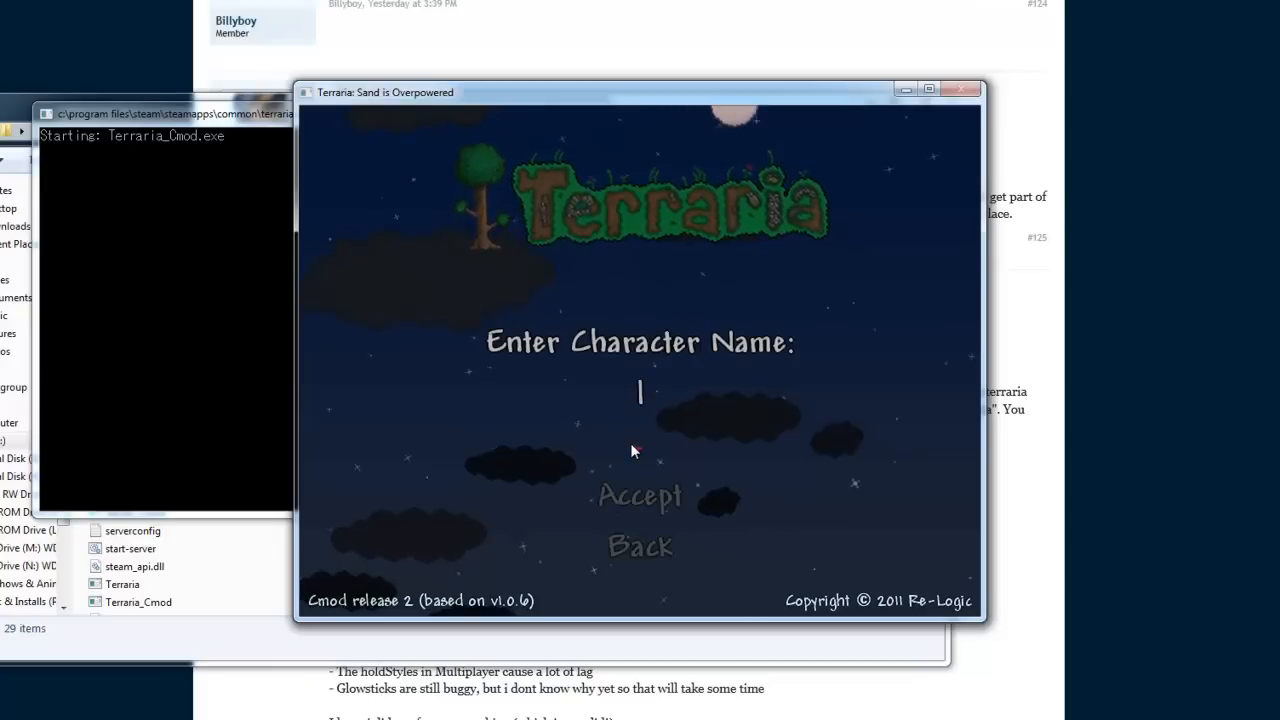
text(Strayl)
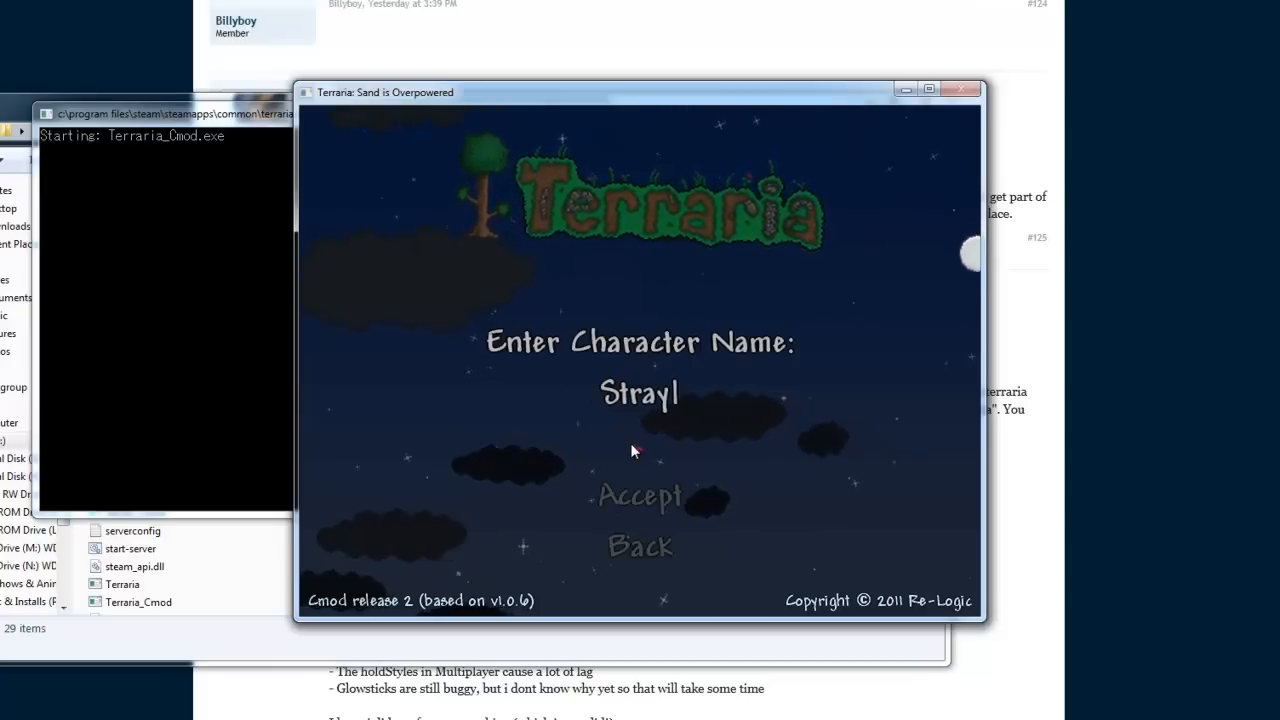
text(Mav Tutorial)
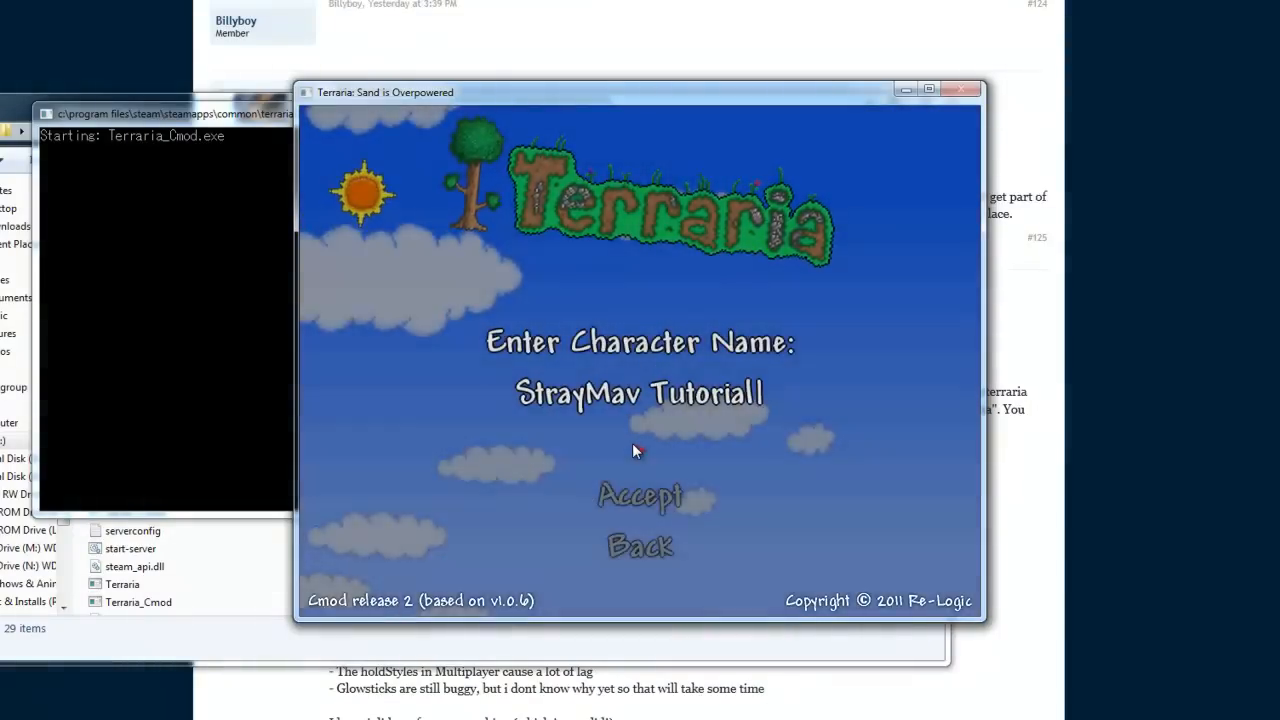
click(639, 497)
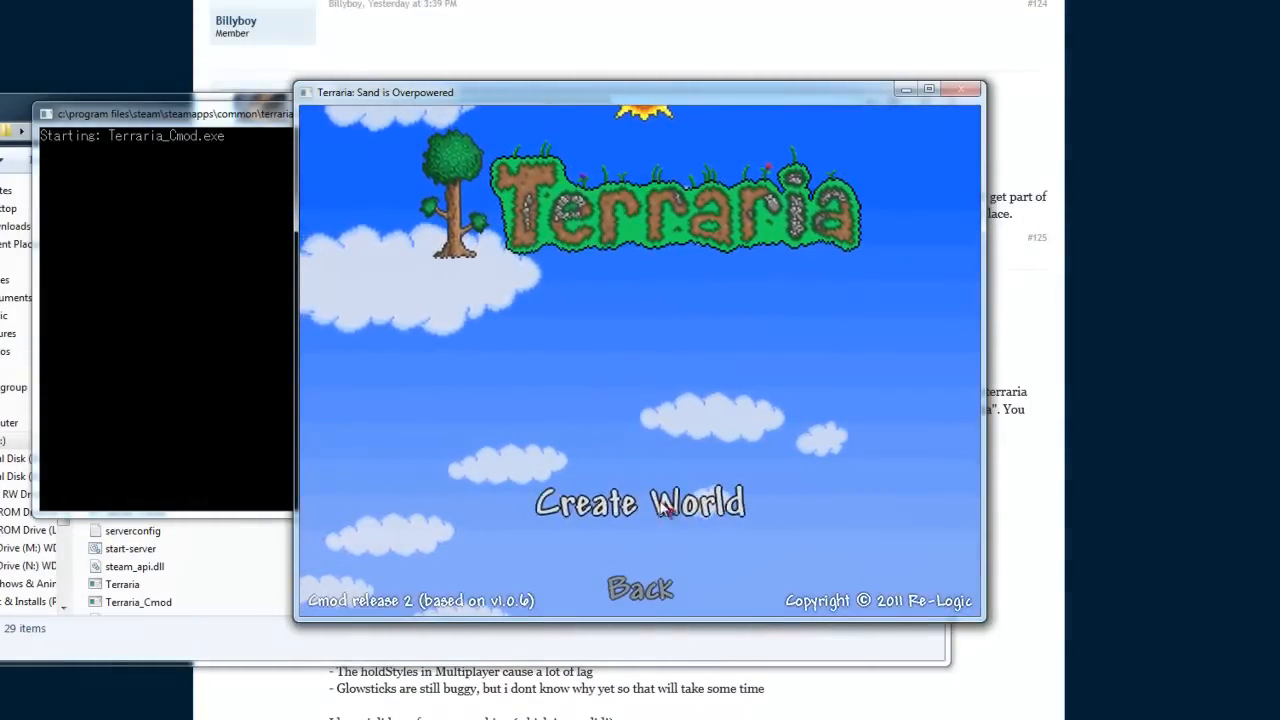
Create a Small world named World 1 and select it to load
click(639, 502)
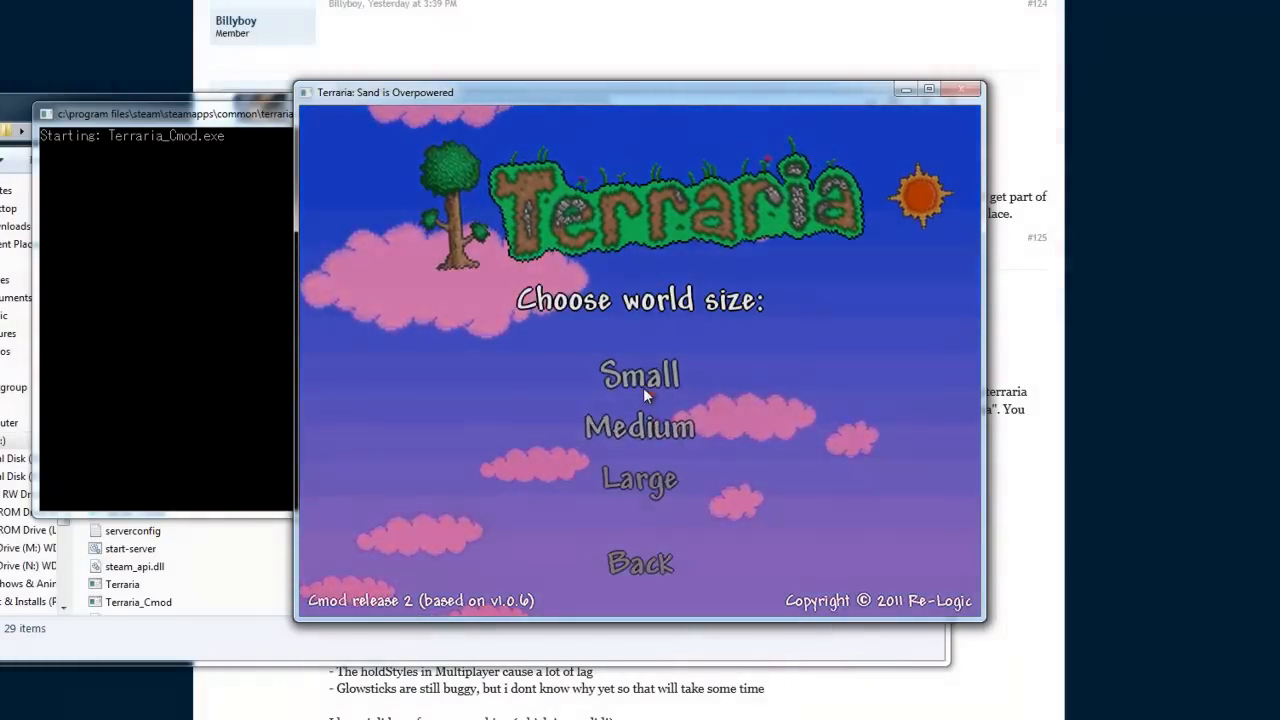
click(638, 375)
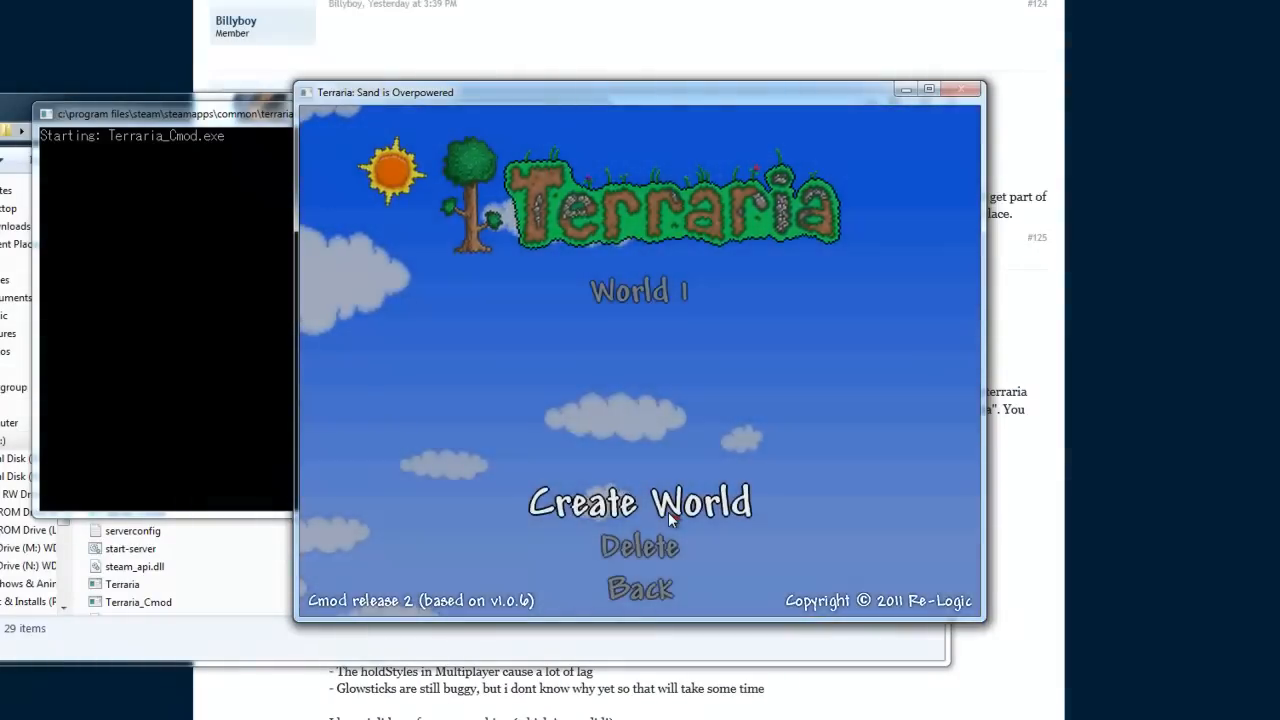
click(639, 502)
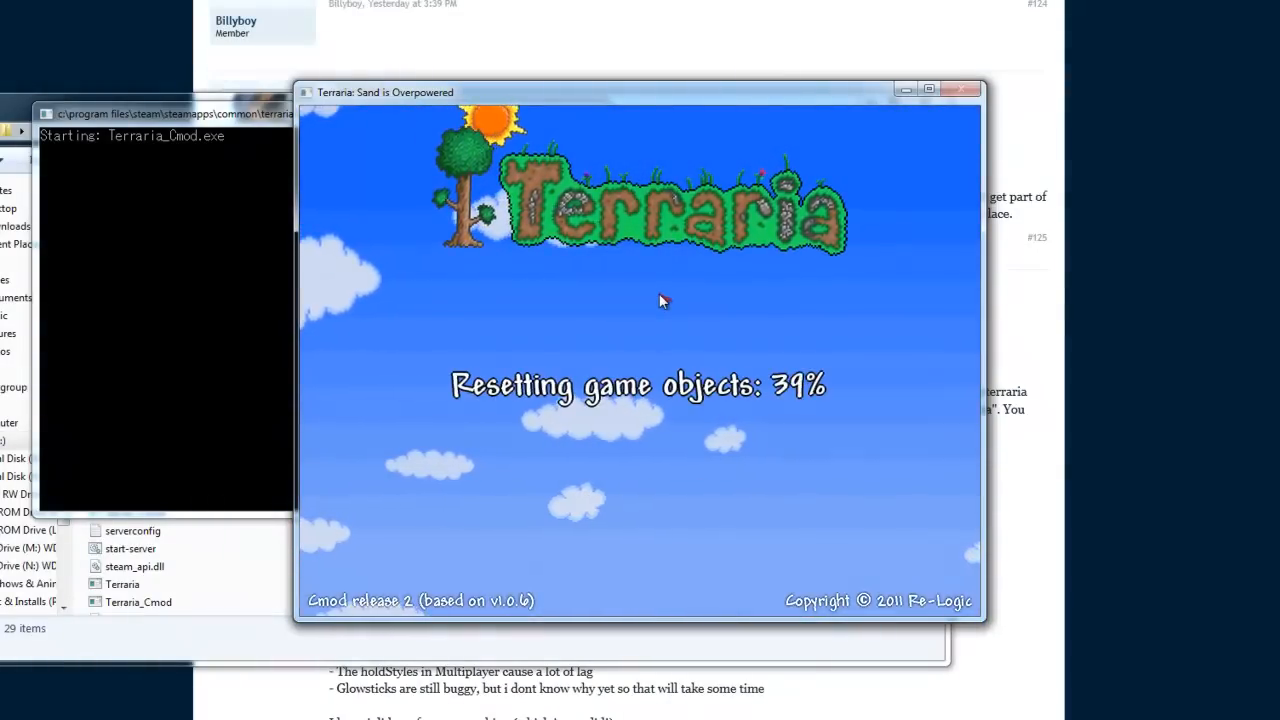